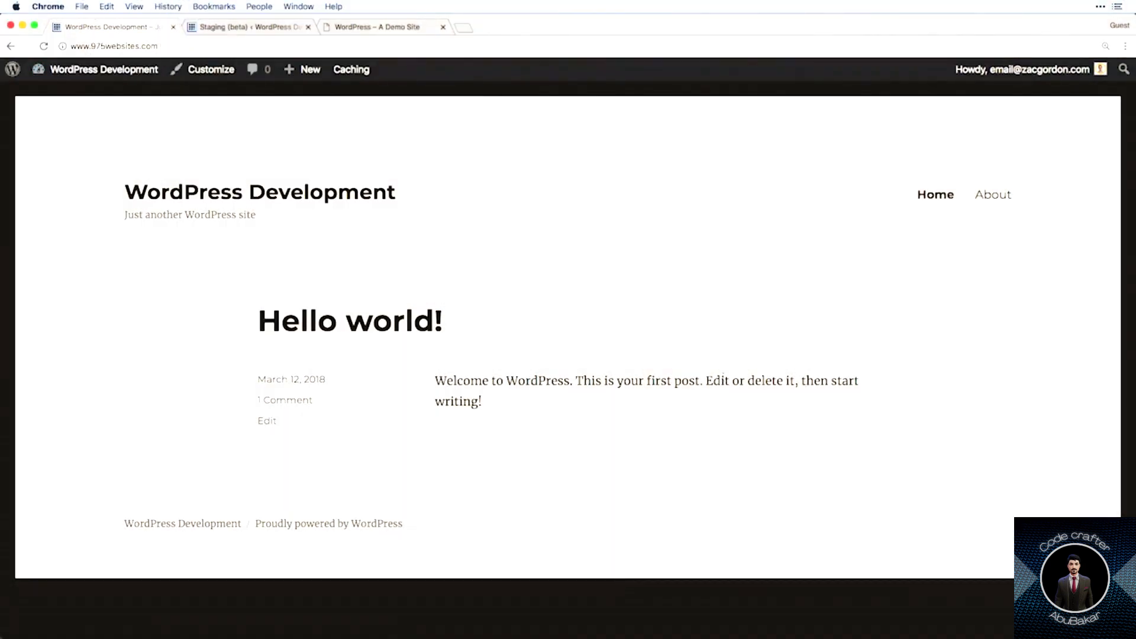
mouse_move(558, 313)
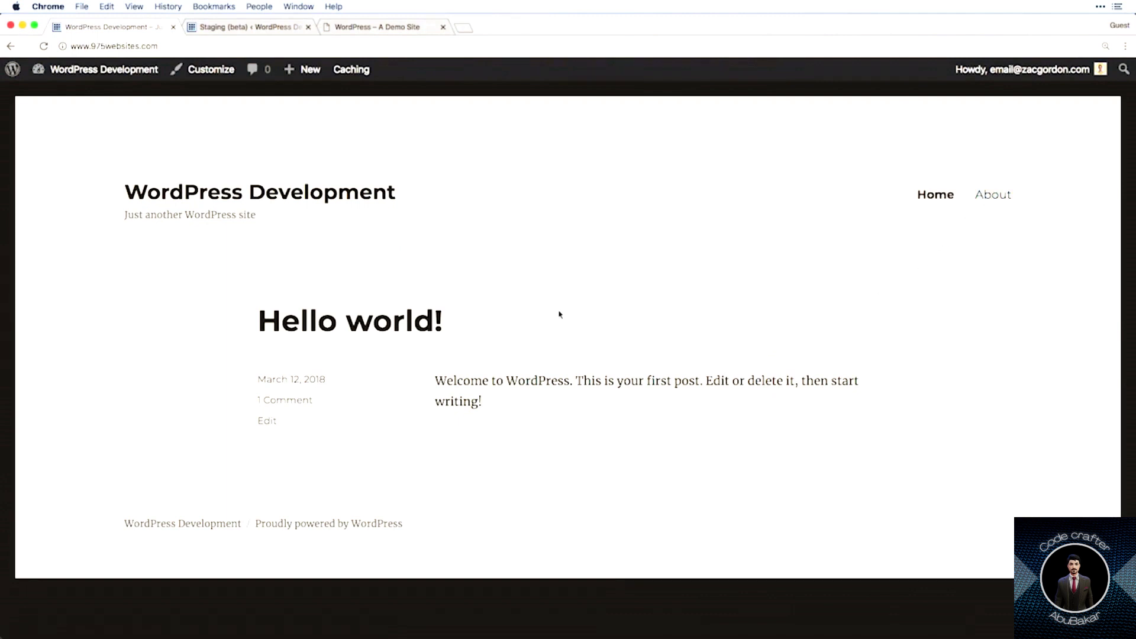
mouse_move(432, 606)
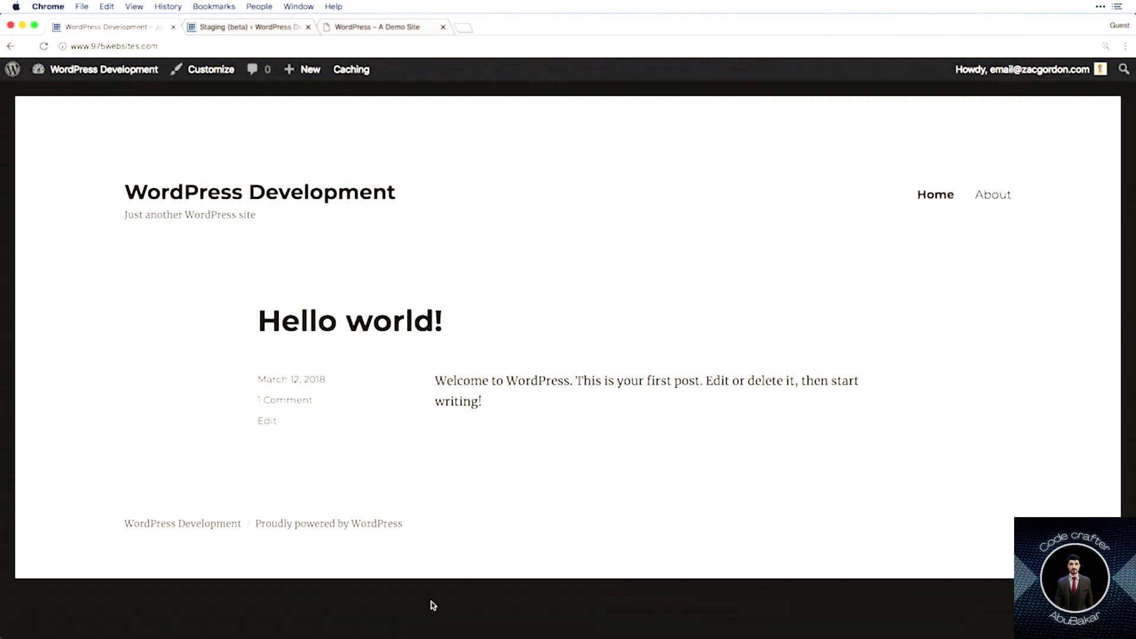
Switch to the 'WordPress – A Demo Site' tab and scroll through the wordpress.dev posts.
left_click(377, 26)
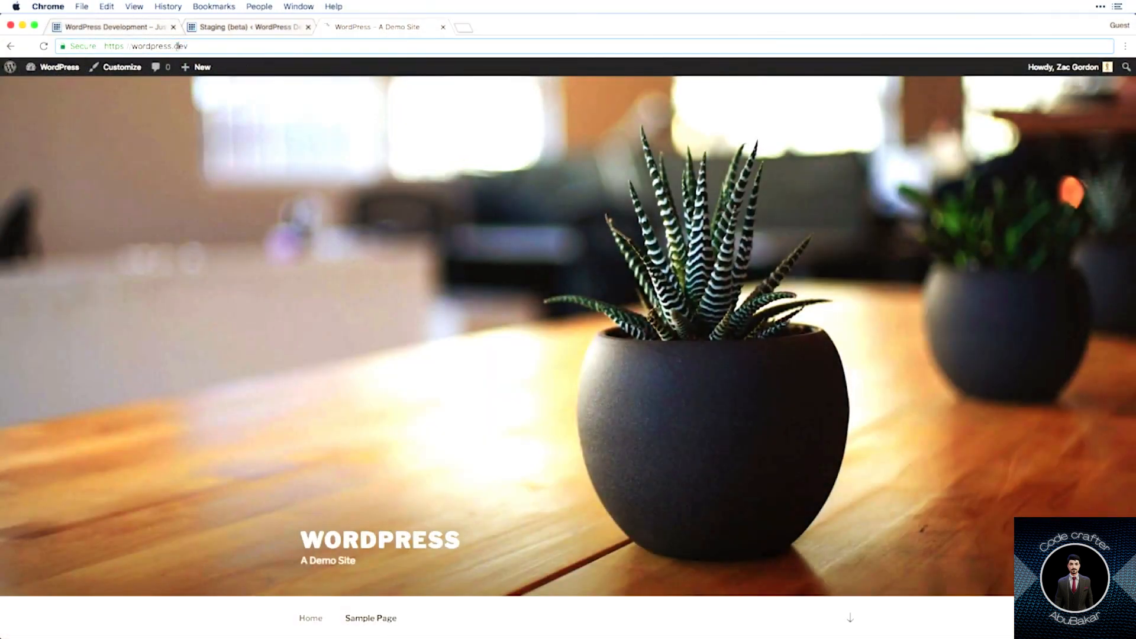
scroll("down", 3)
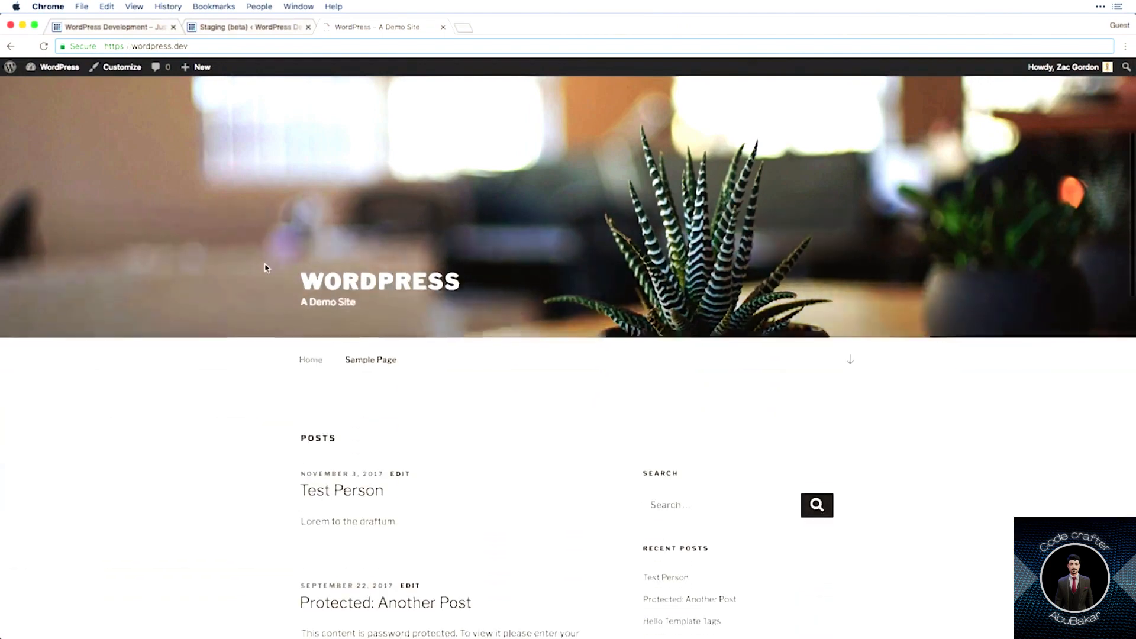
scroll("down", 3)
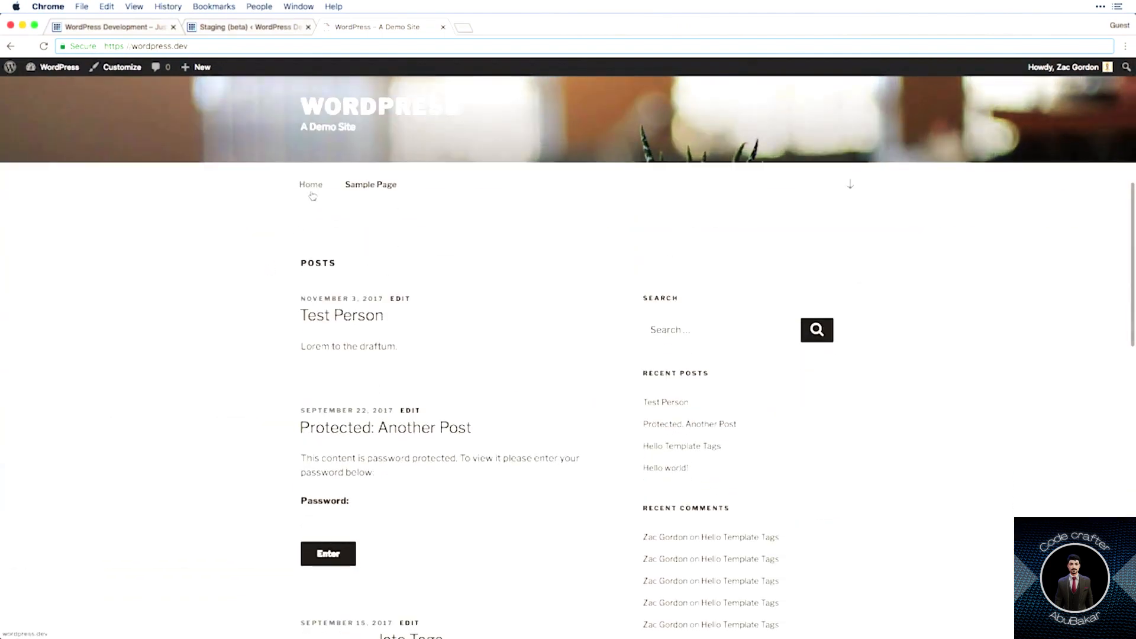
scroll("down", 3)
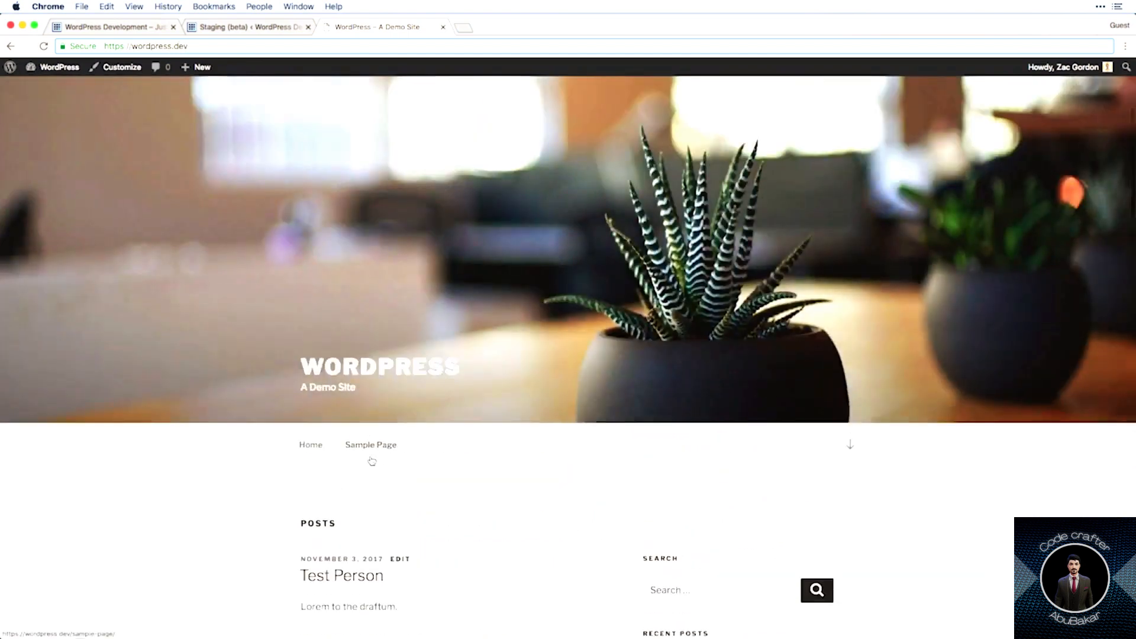
scroll("down", 3)
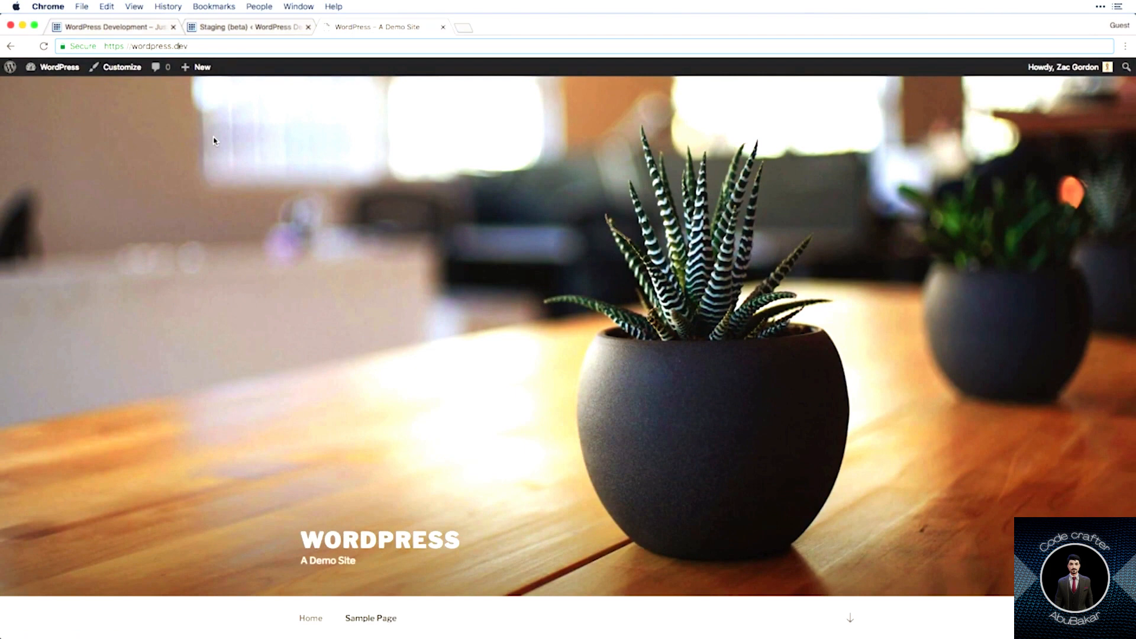
mouse_move(325, 114)
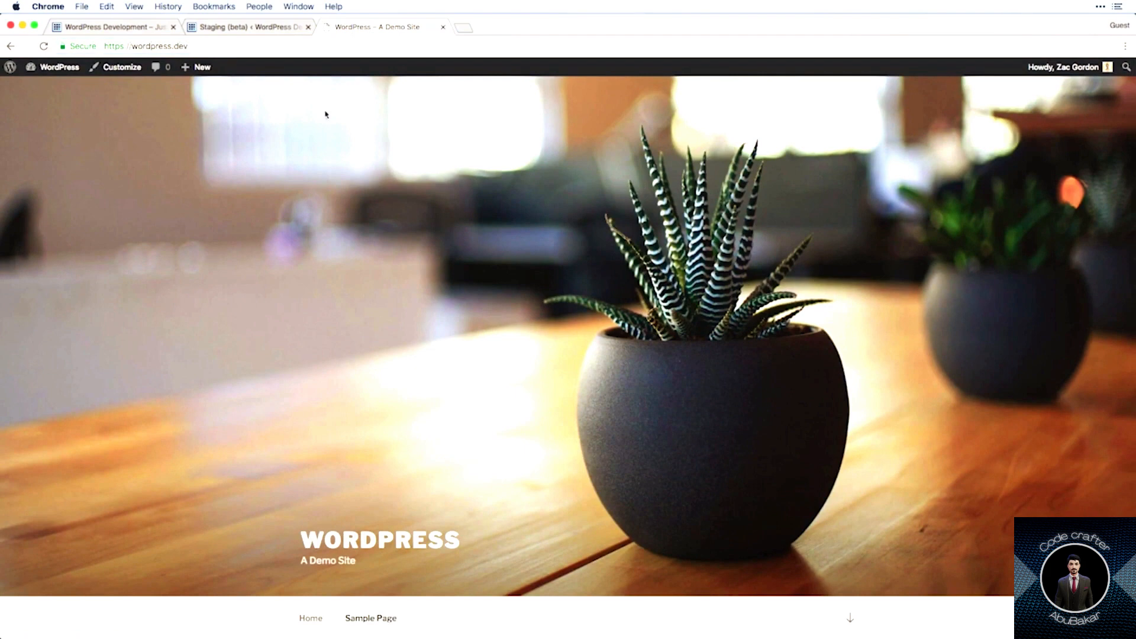
Switch to the 'Staging (beta) ‹ WordPress' tab showing the Bluehost Staging page.
left_click(238, 27)
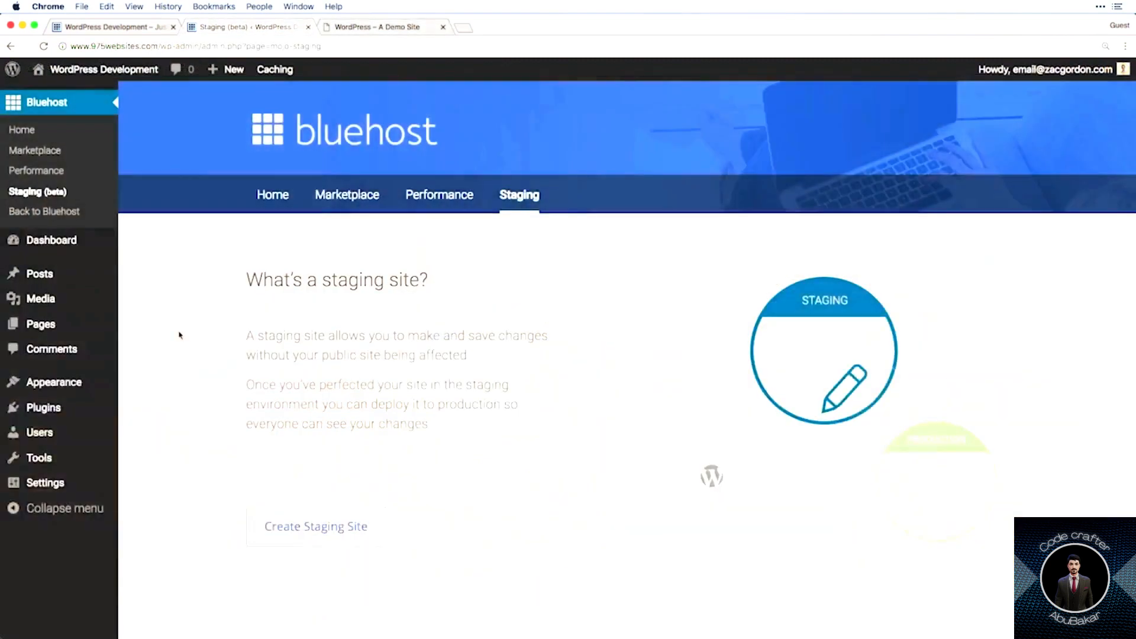
mouse_move(170, 329)
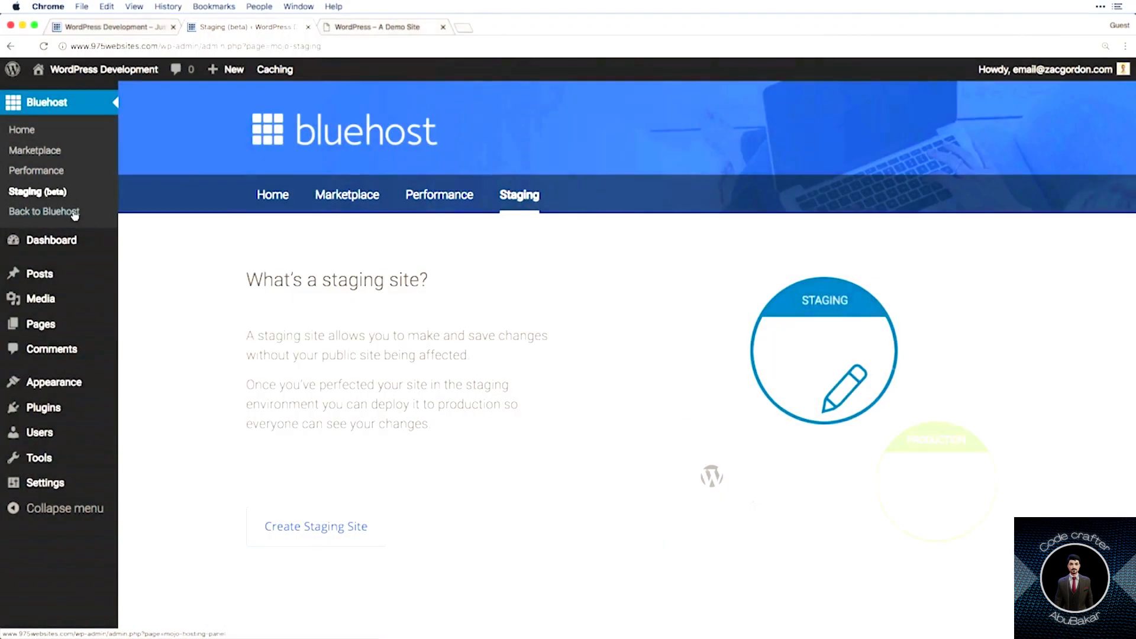
mouse_move(216, 391)
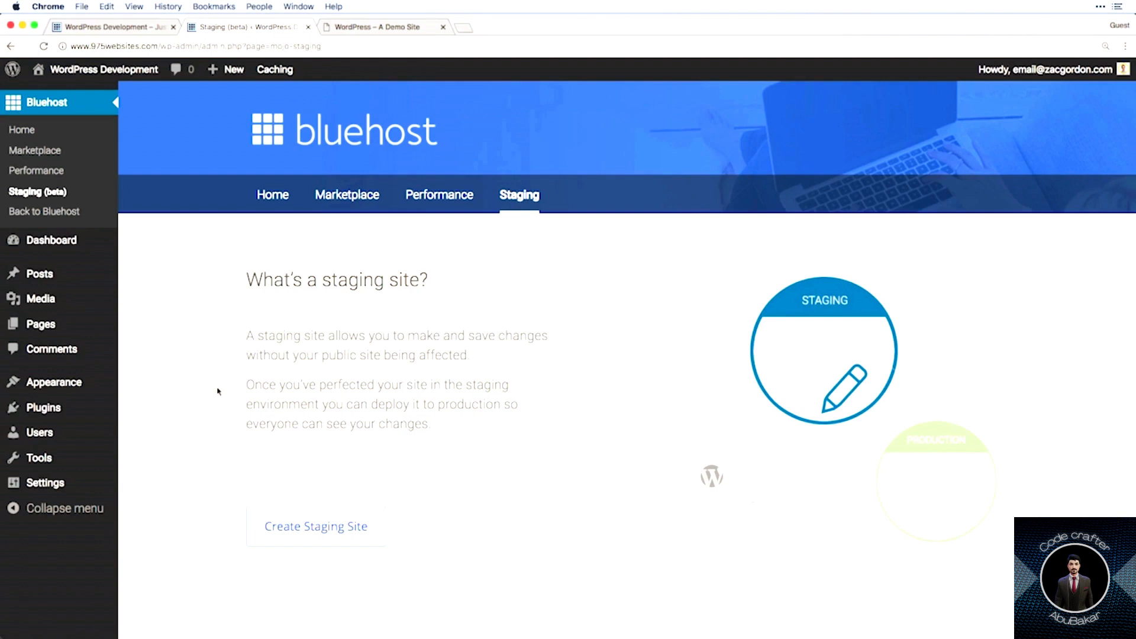
mouse_move(315, 526)
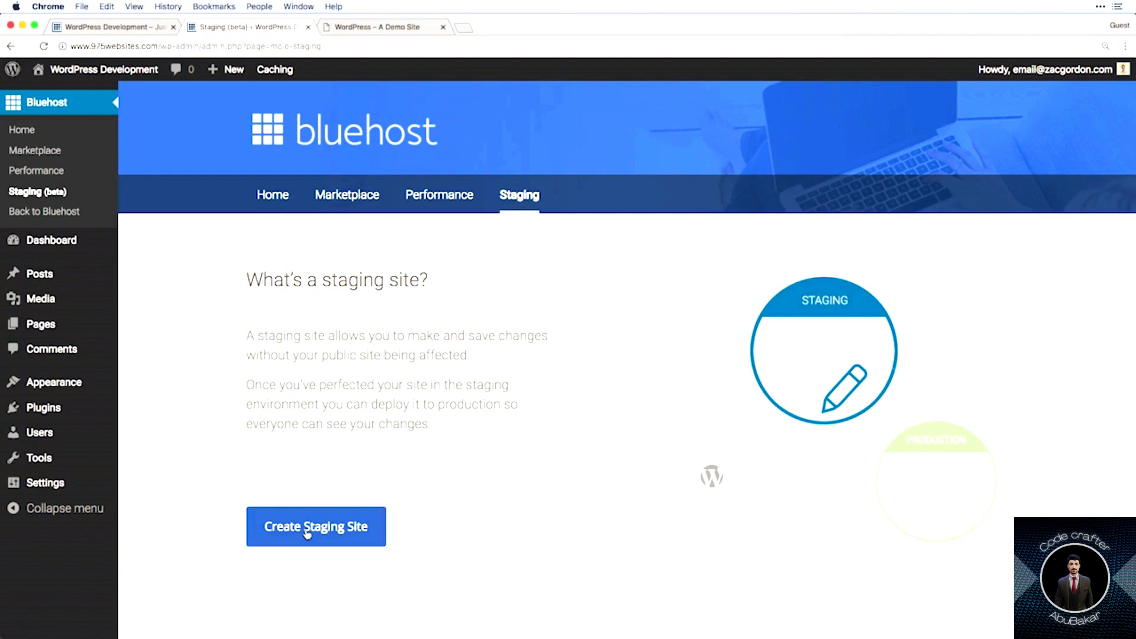
Create the staging site and scroll down to its URL and directory details.
left_click(315, 527)
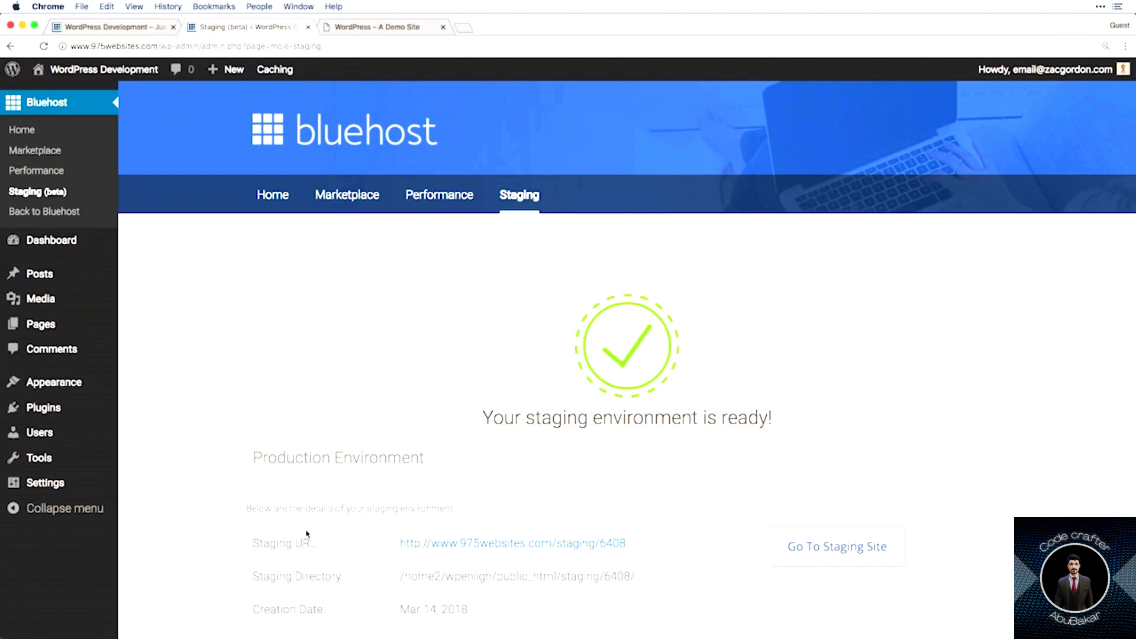
scroll("down", 3)
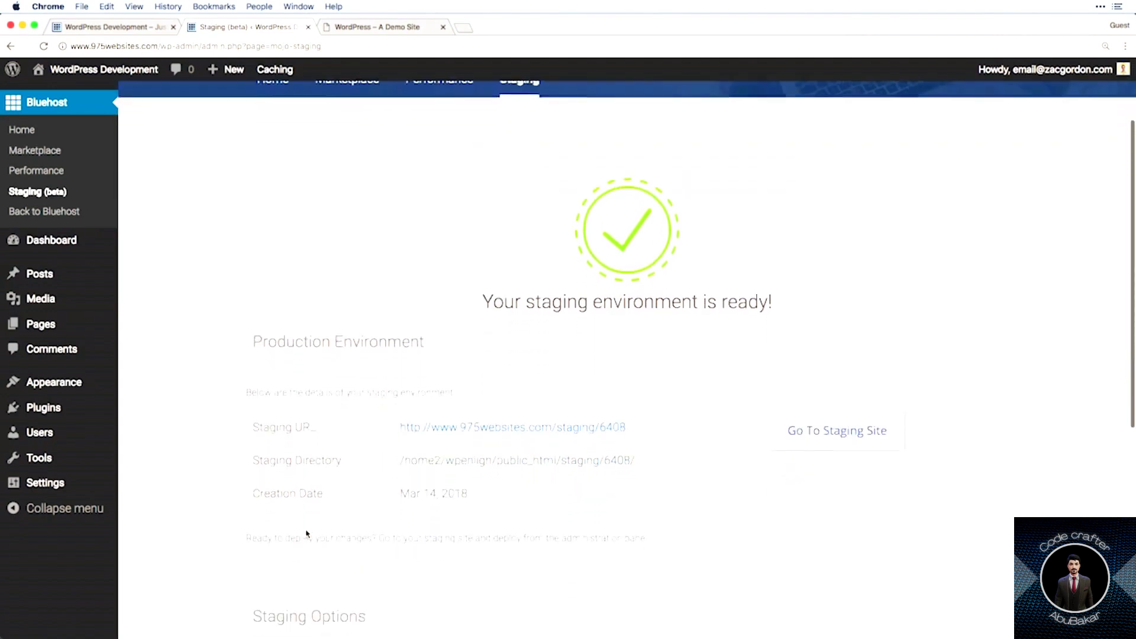
scroll("down", 3)
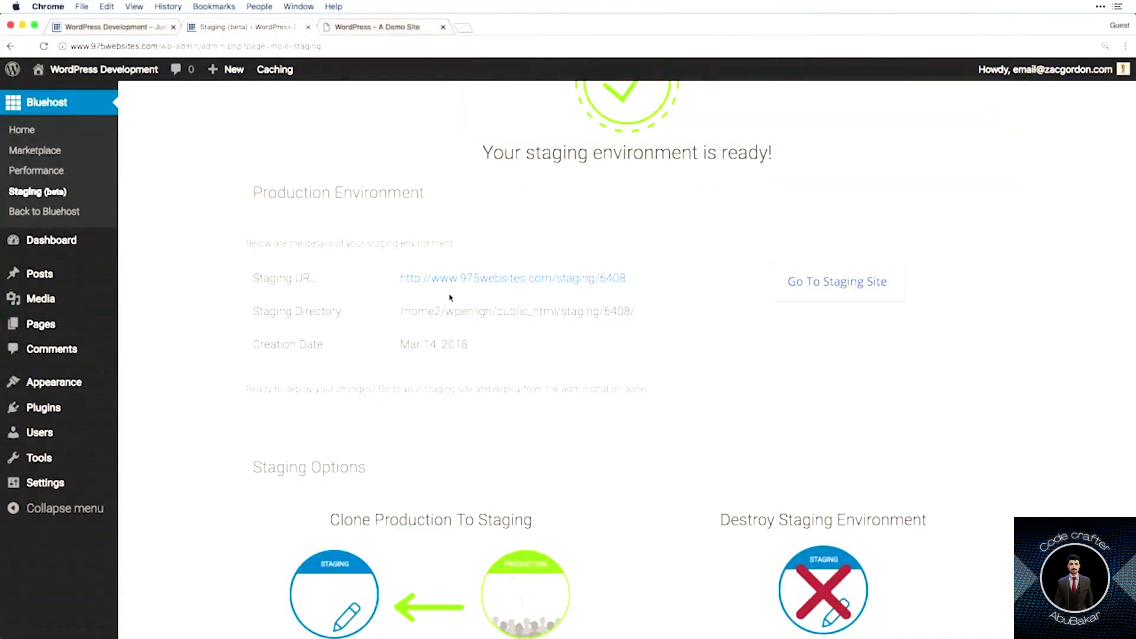
mouse_move(517, 281)
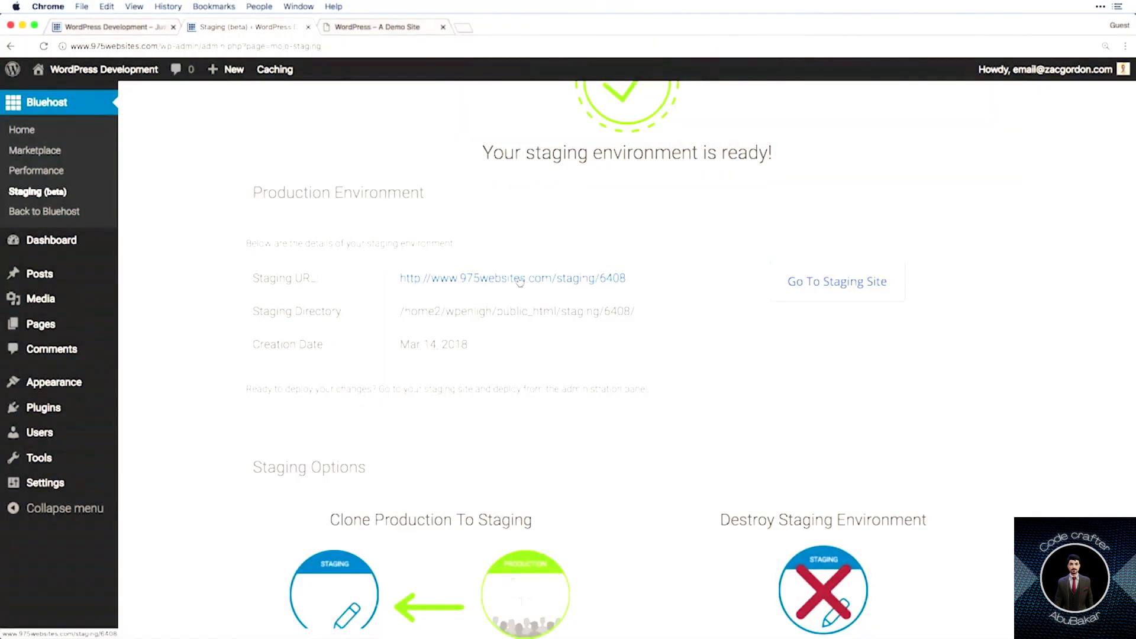
mouse_move(570, 290)
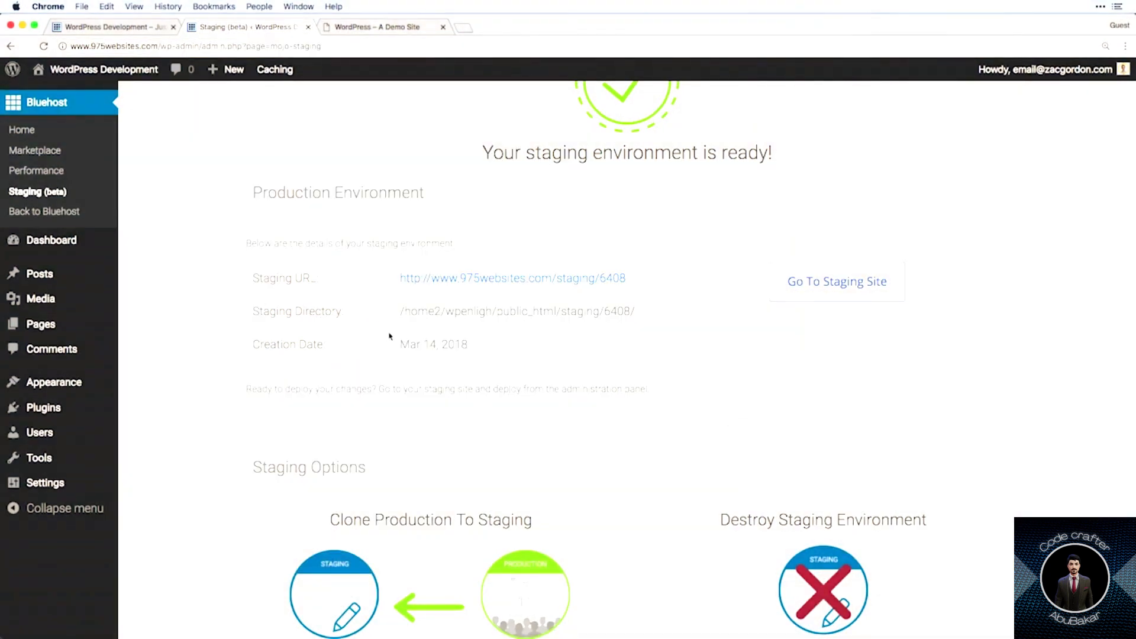
mouse_move(480, 325)
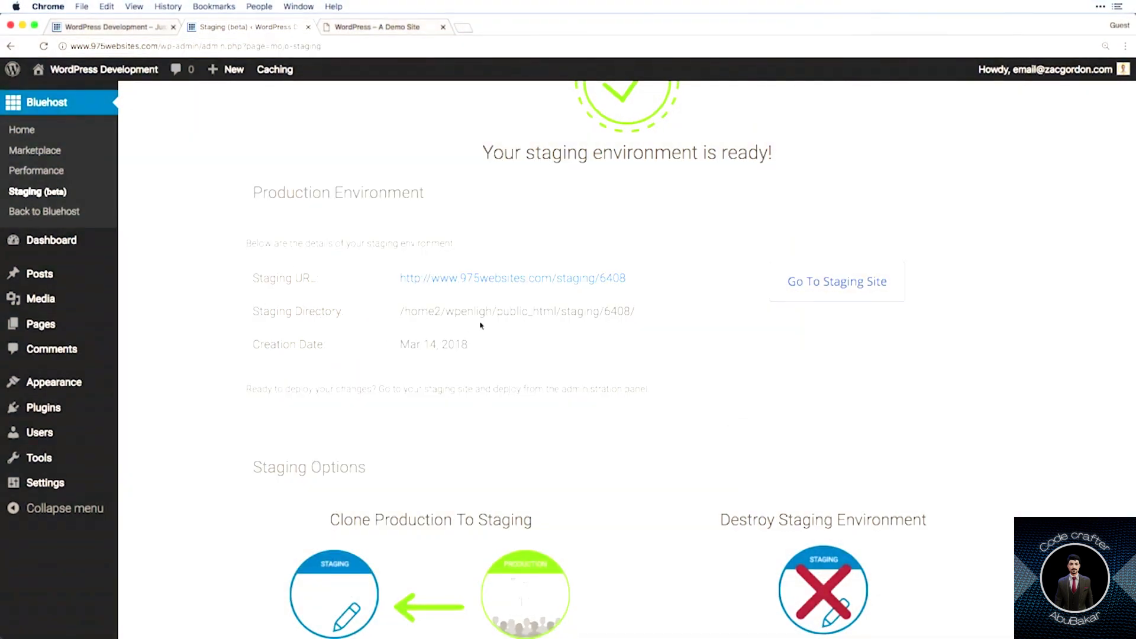
Select public_html within the staging environment's directory path.
double_click(526, 311)
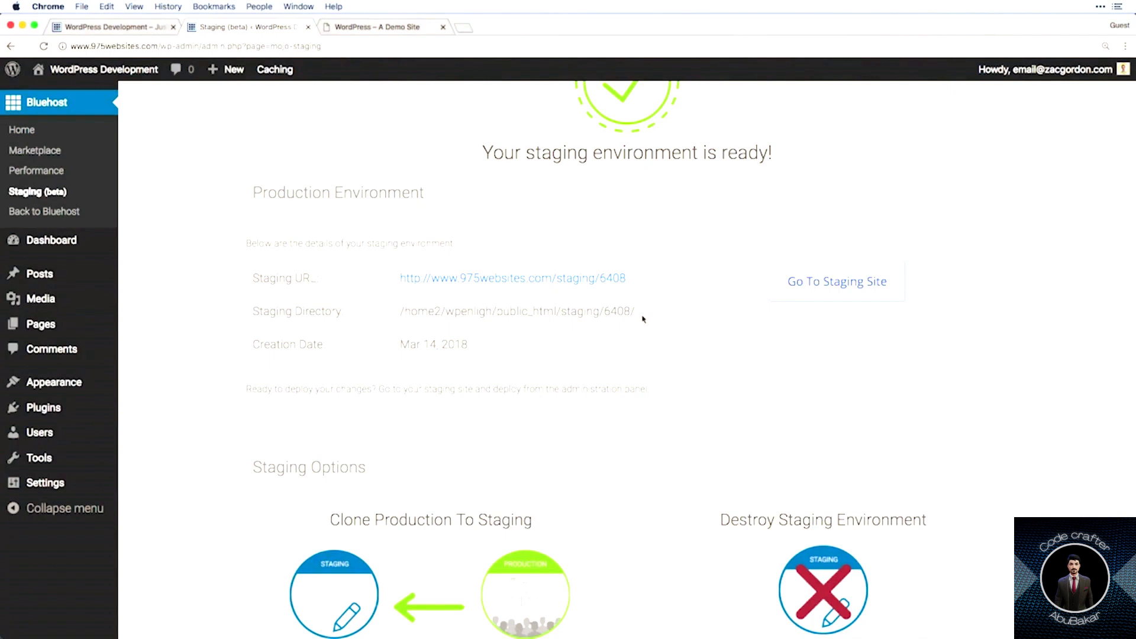
mouse_move(640, 319)
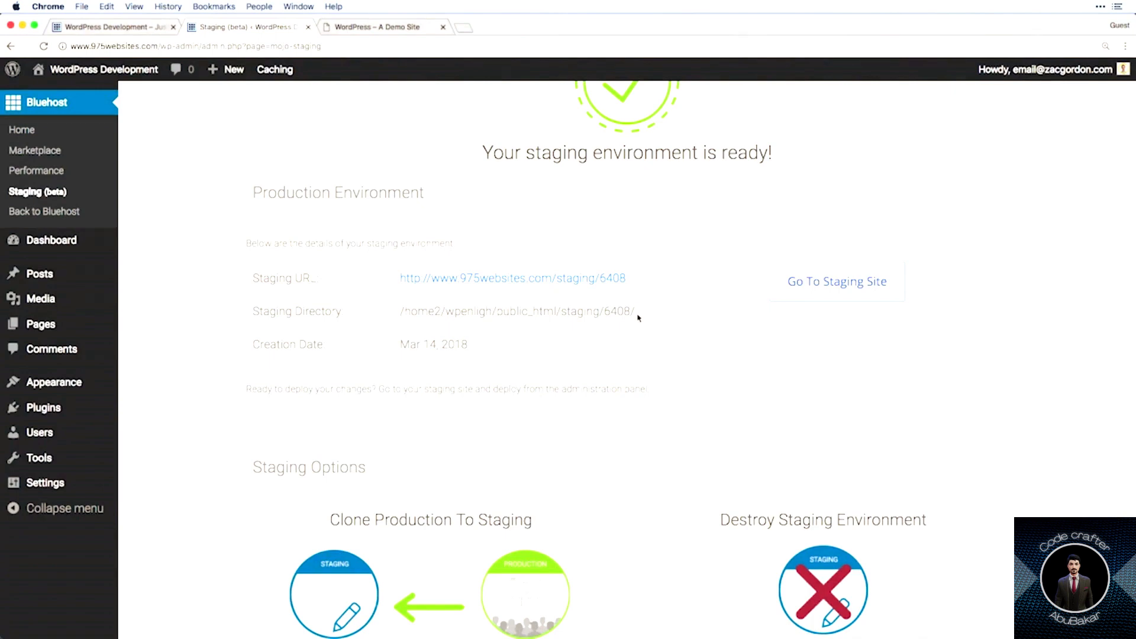
mouse_move(583, 317)
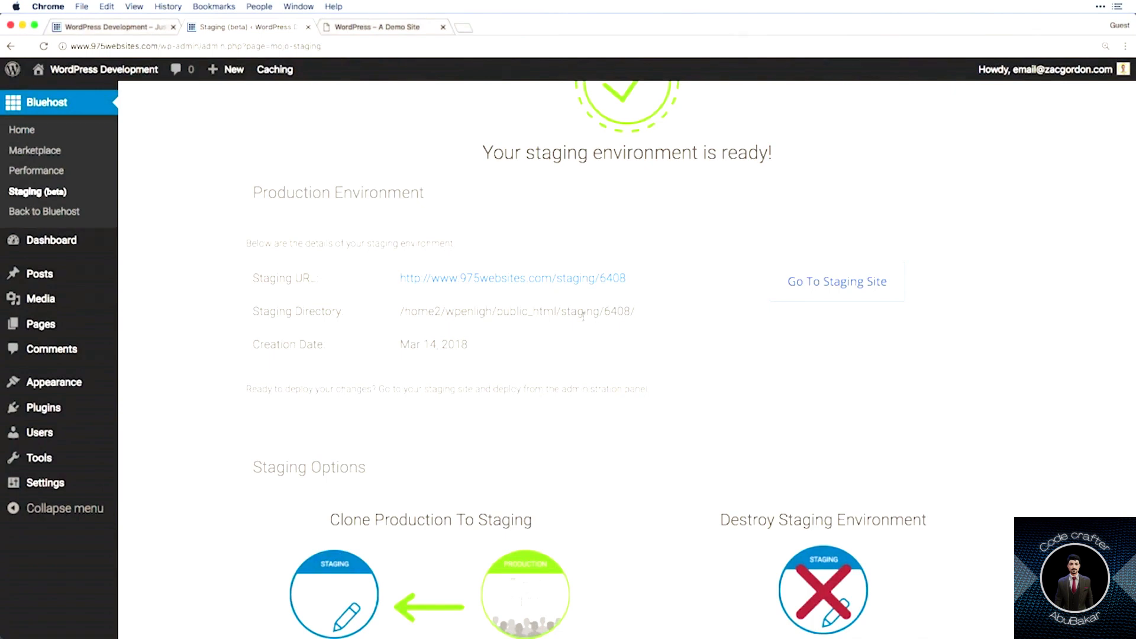
double_click(580, 311)
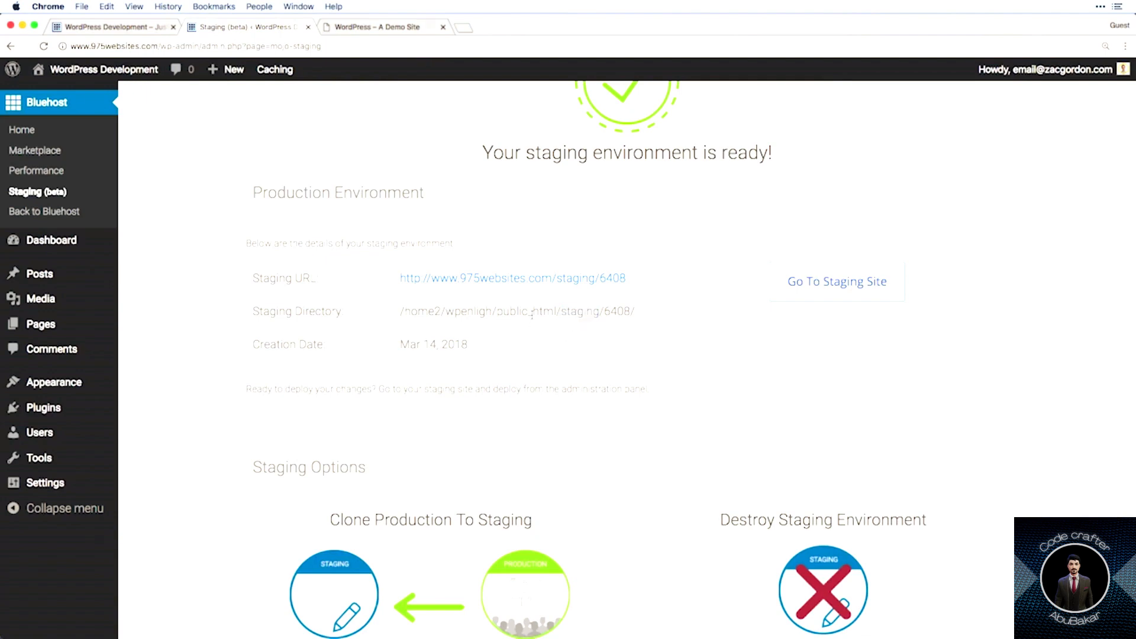
double_click(525, 310)
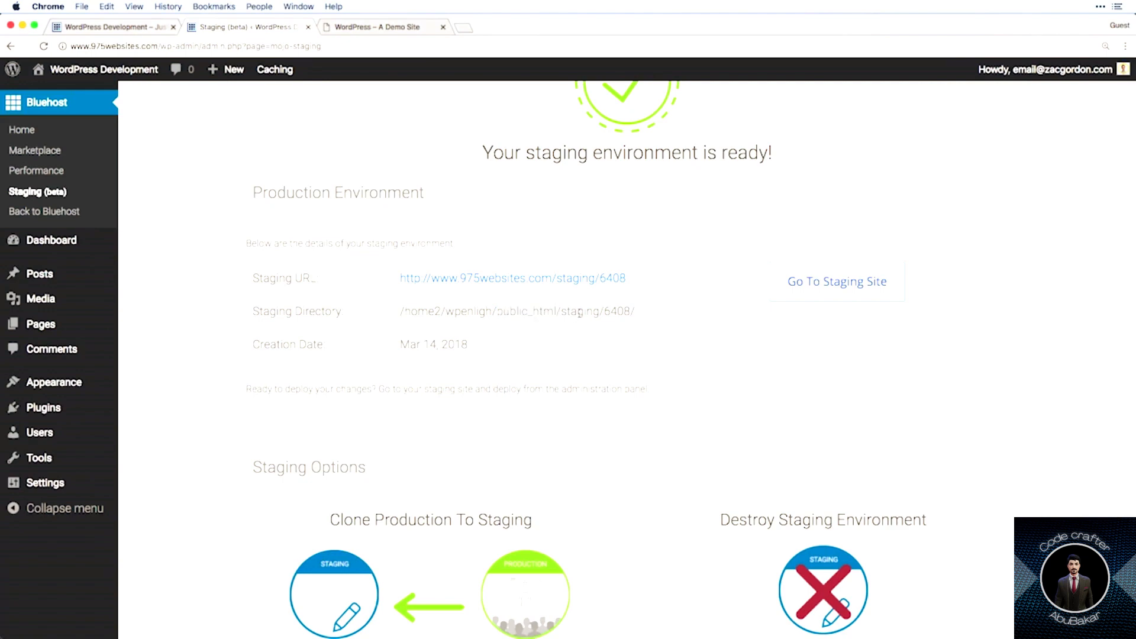
double_click(582, 311)
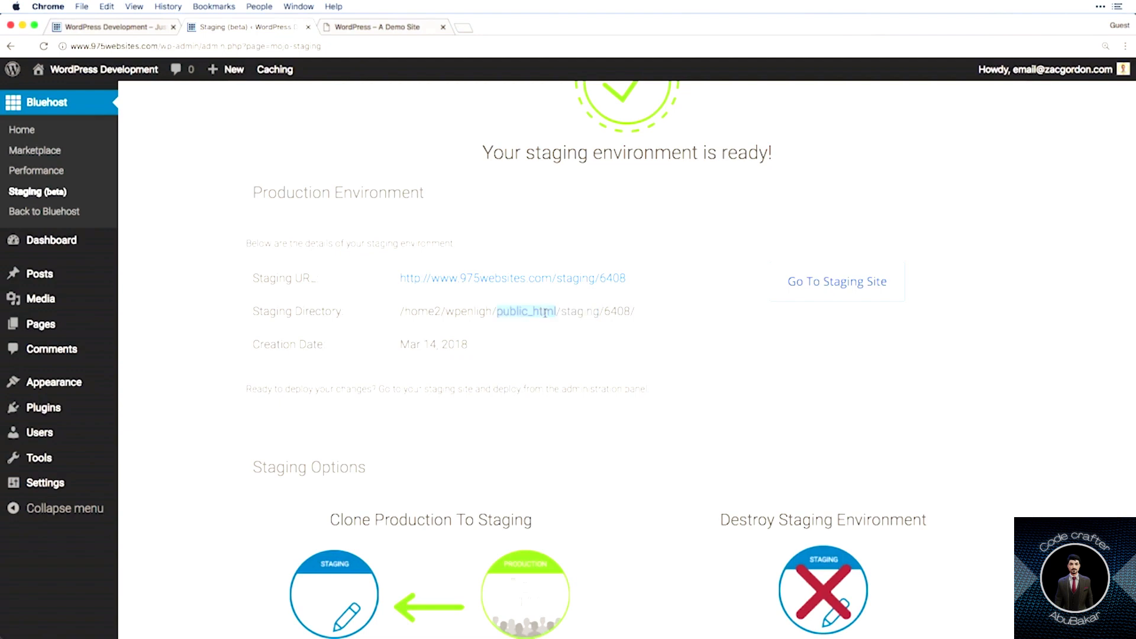
mouse_move(579, 311)
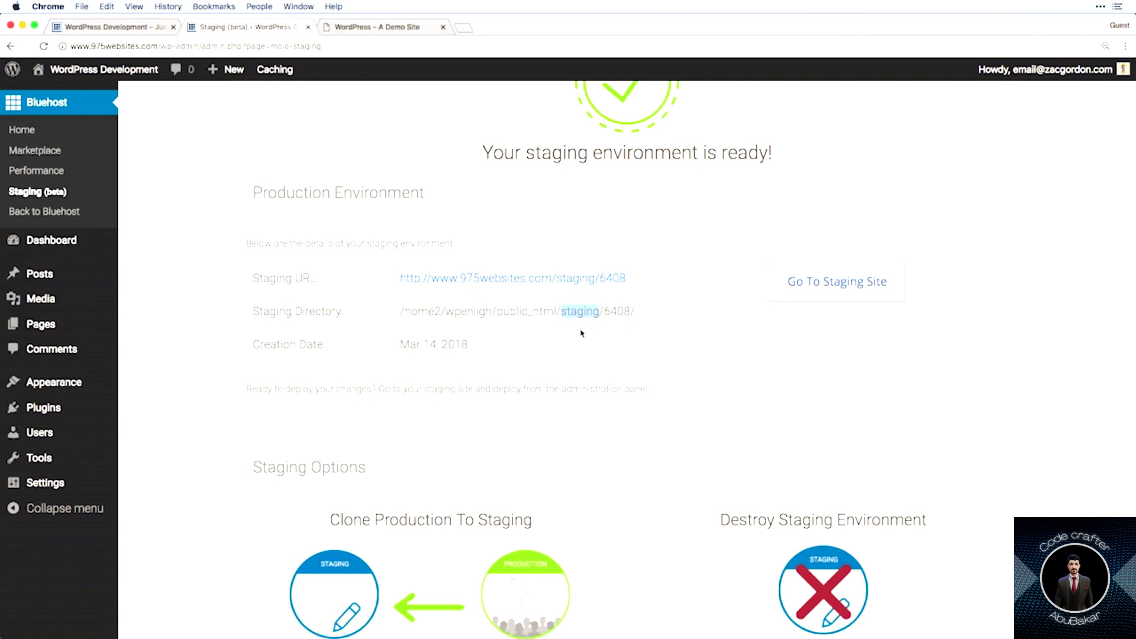
mouse_move(559, 343)
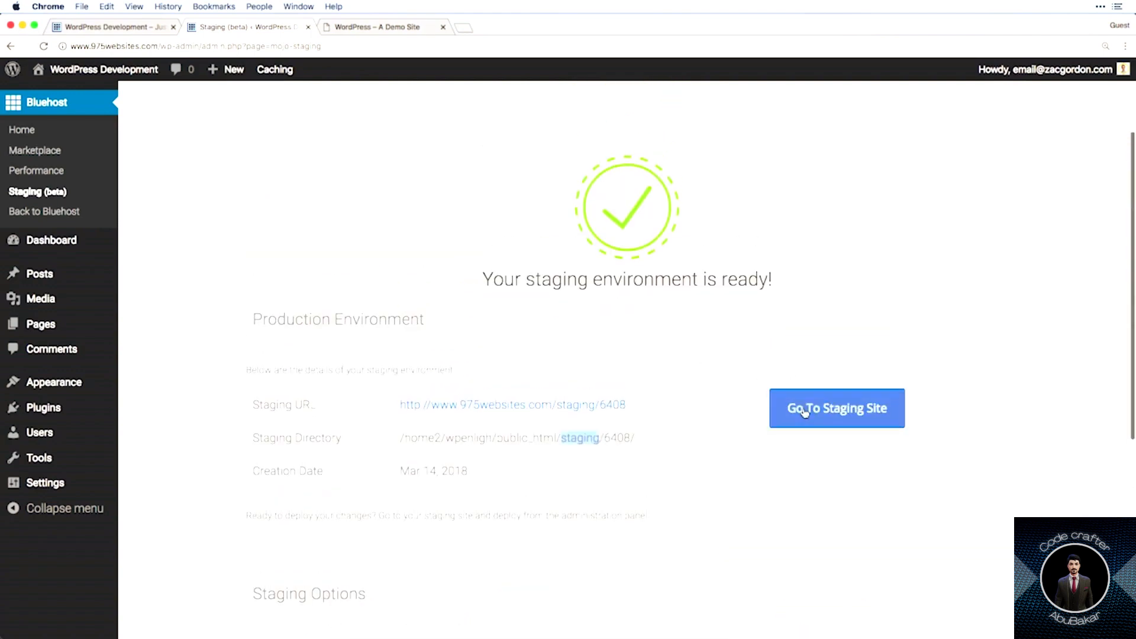
Open the staging copy's admin via 'Go To Staging Site'.
left_click(836, 407)
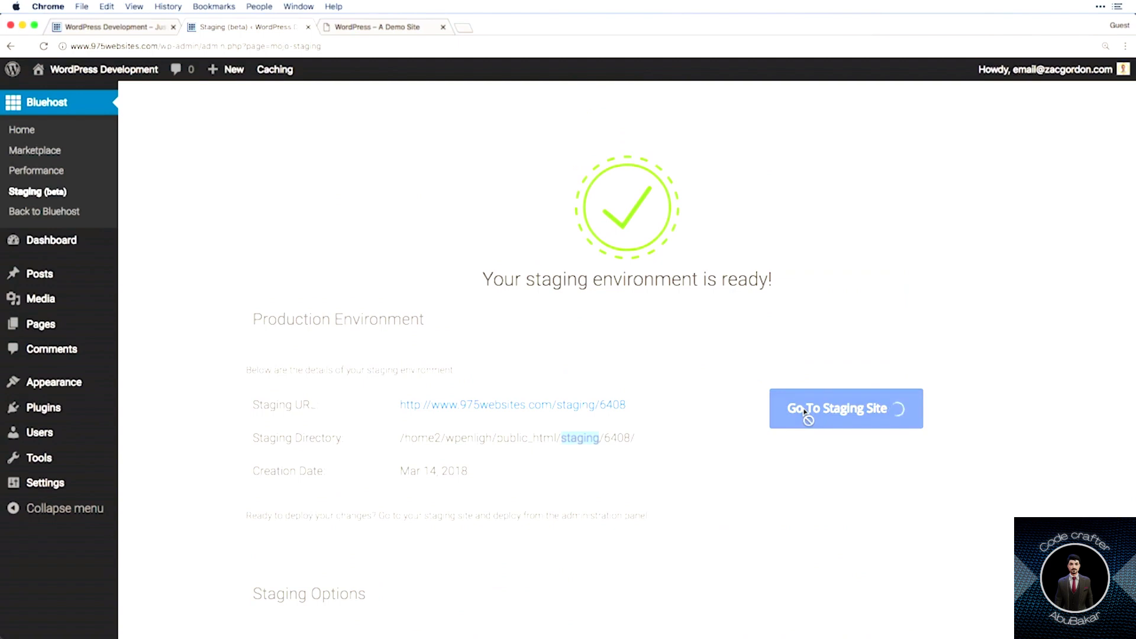
left_click(844, 408)
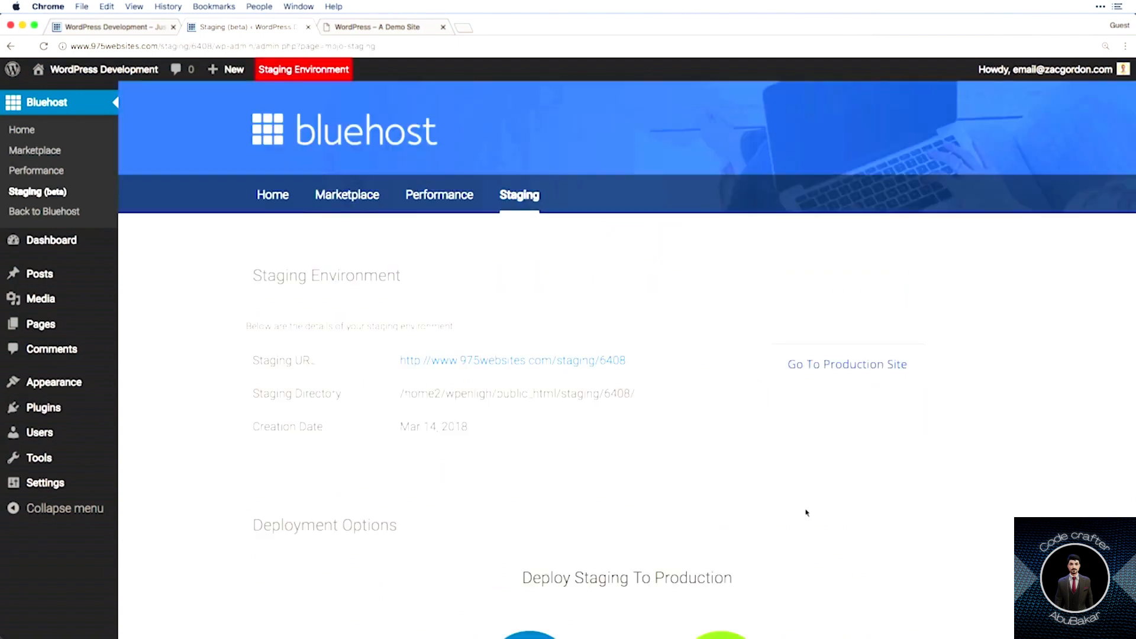
mouse_move(309, 106)
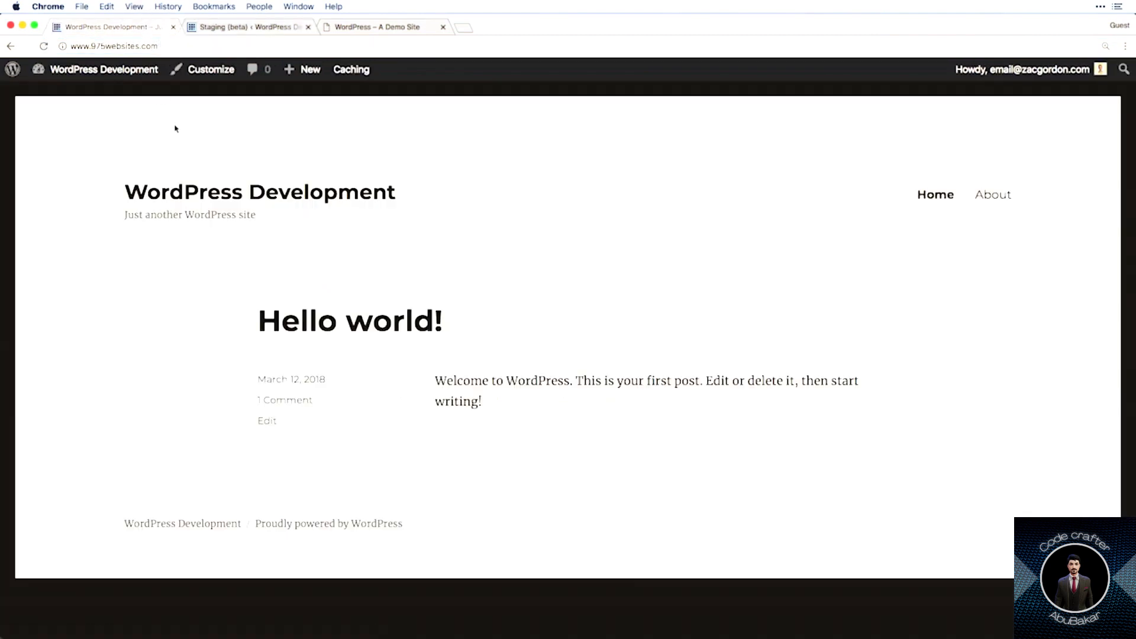
Compare the production and staging sites' Hello world home and About pages.
left_click(104, 69)
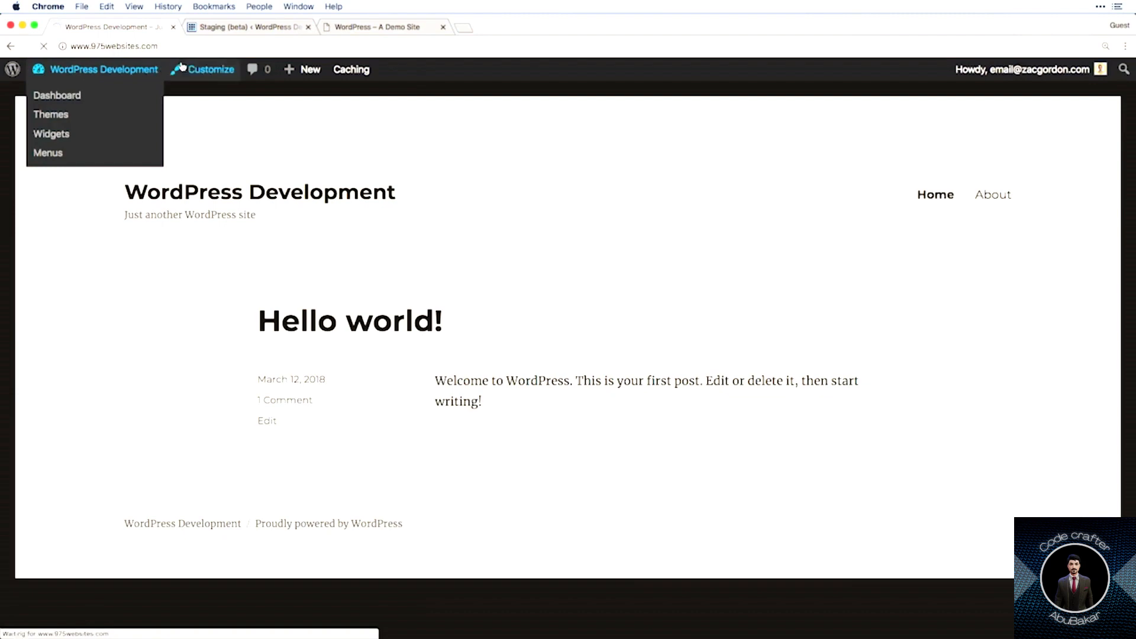
left_click(57, 95)
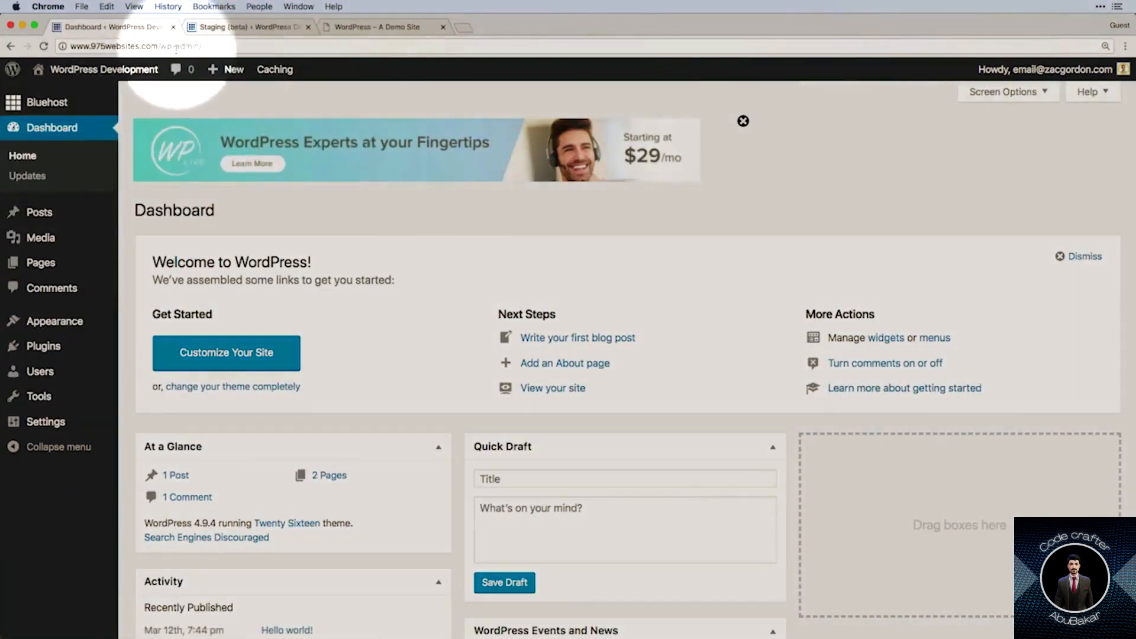
left_click(38, 191)
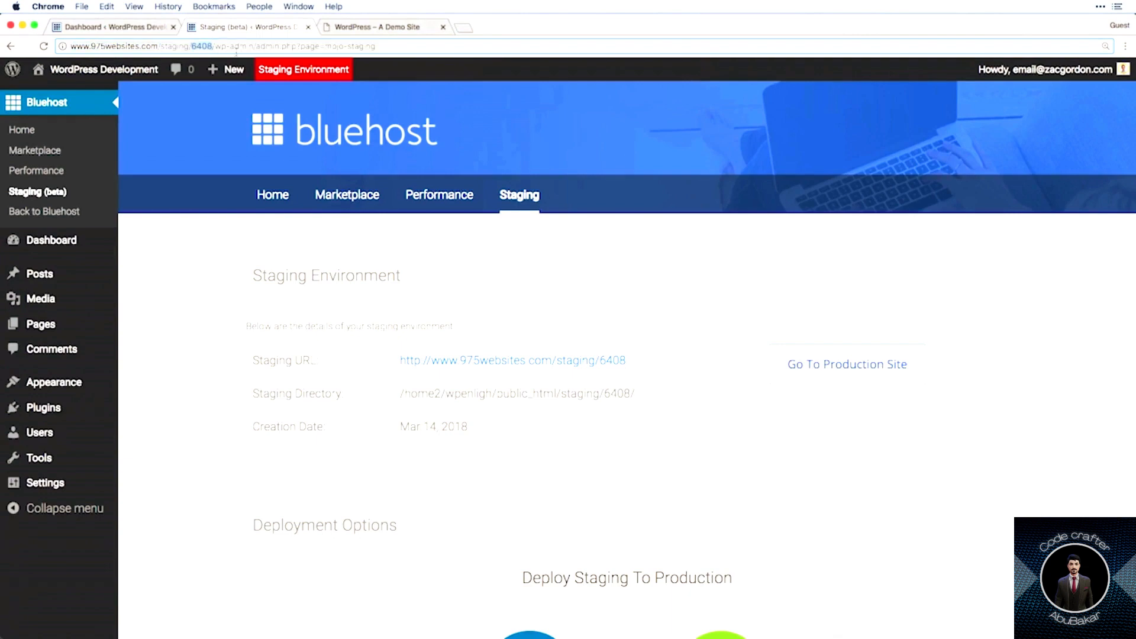
left_click(103, 70)
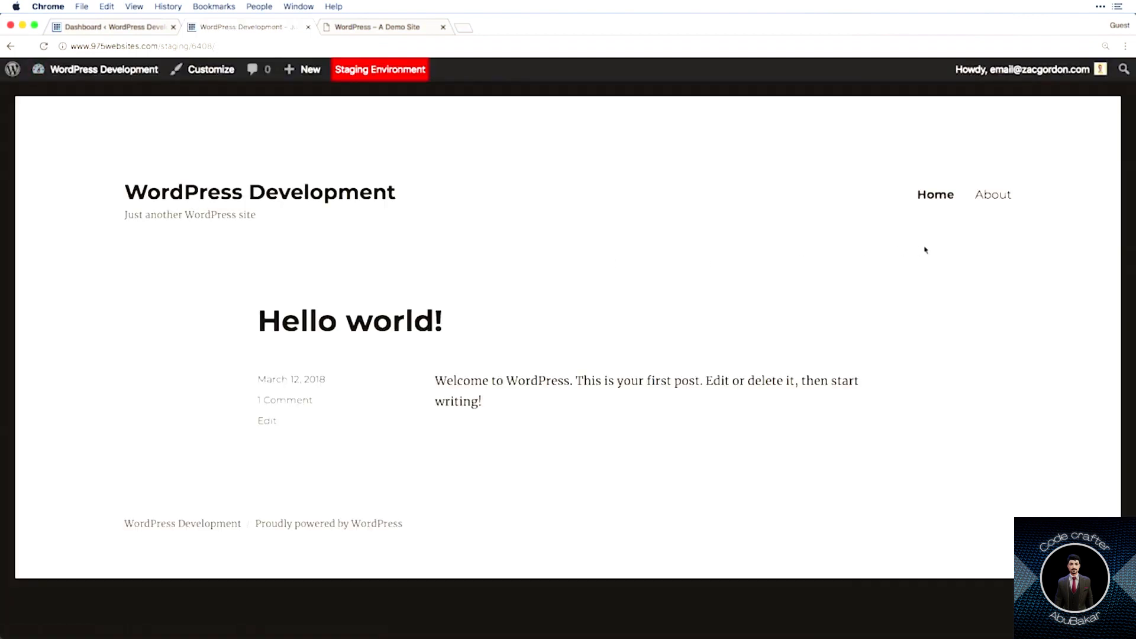
left_click(991, 194)
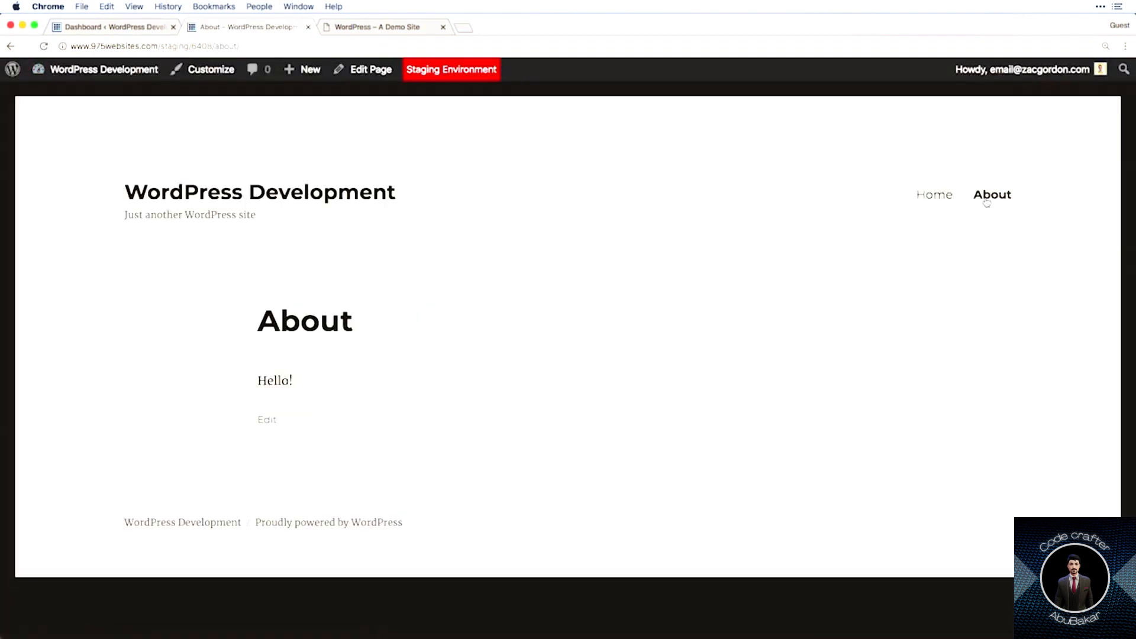
left_click(935, 194)
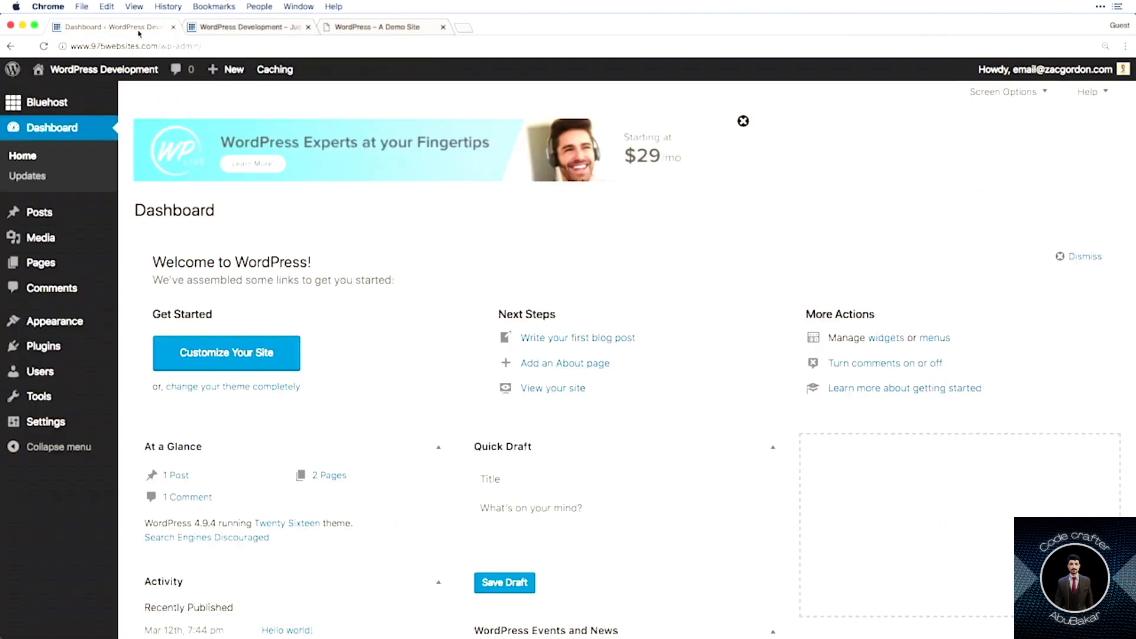
left_click(246, 27)
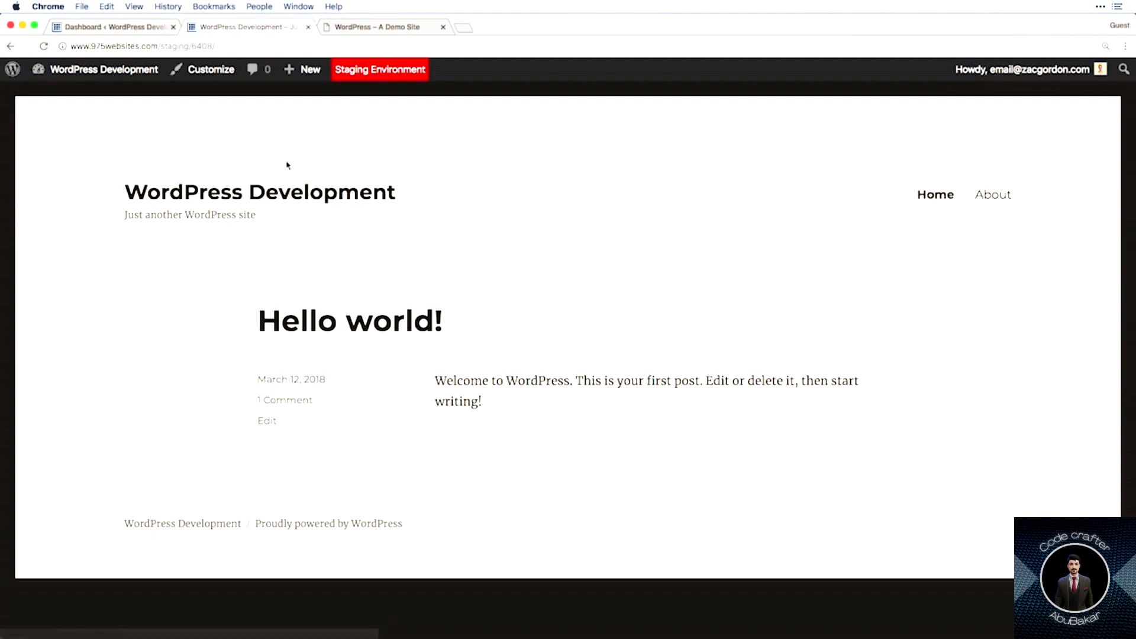
mouse_move(317, 172)
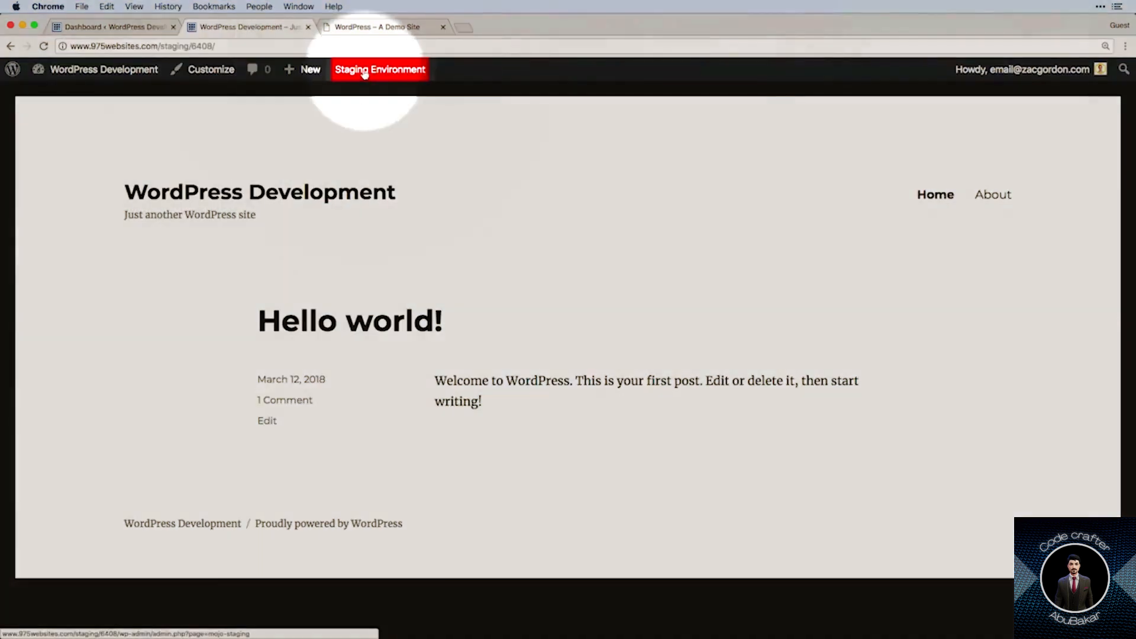
Choose Dashboard from the staging site-name dropdown in the admin bar.
left_click(380, 70)
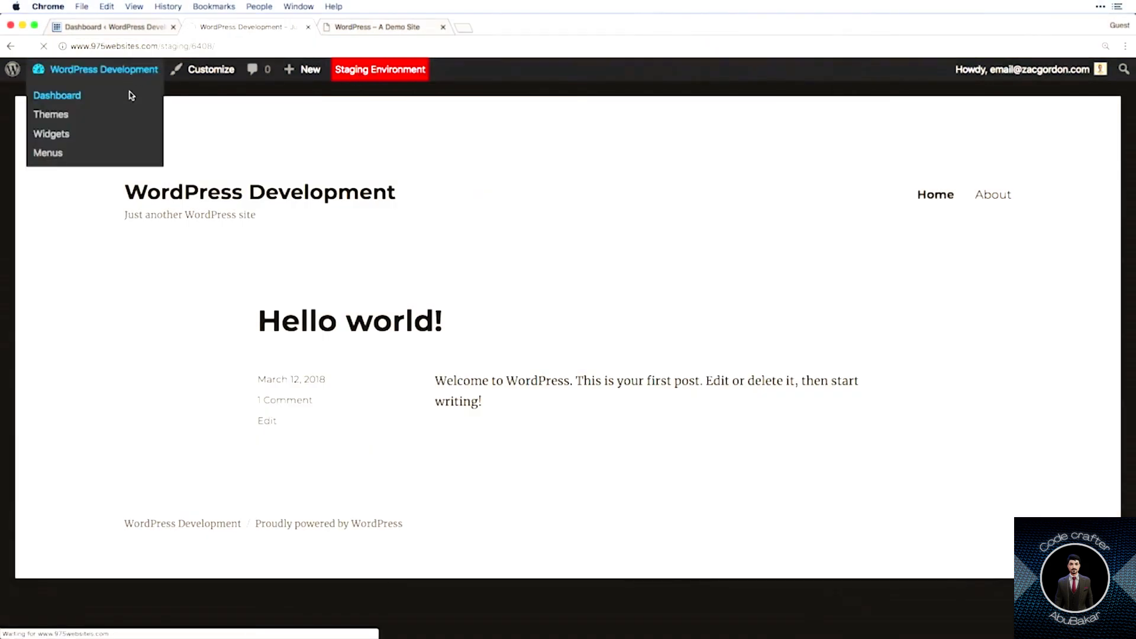
left_click(57, 94)
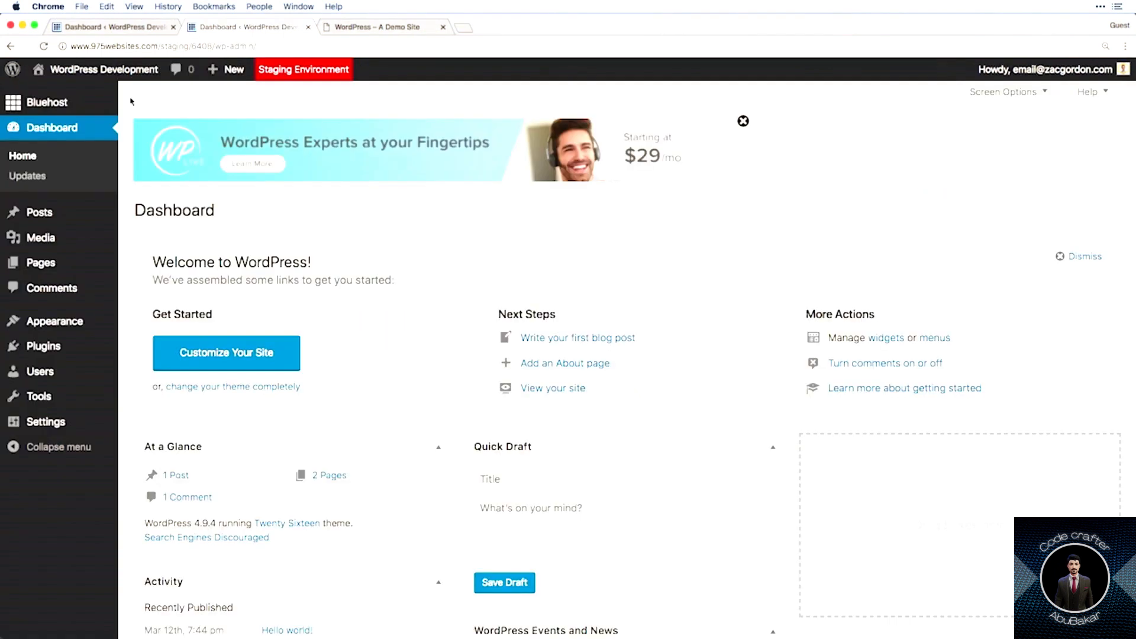
mouse_move(43, 345)
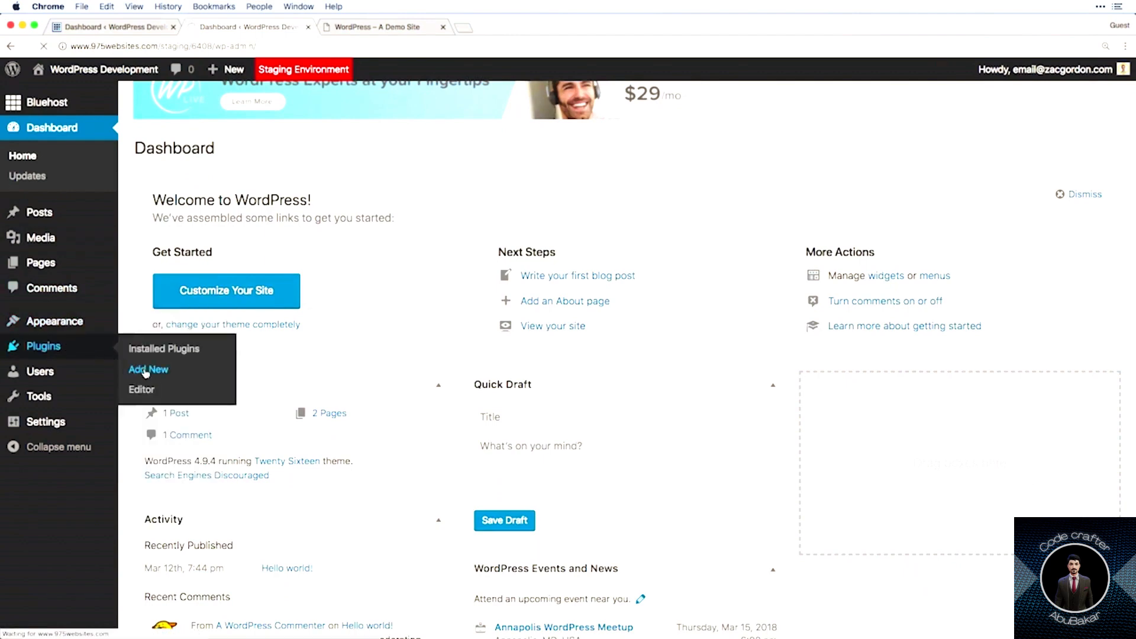
Add, install and activate All-in-One WP Migration from Plugins > Add New.
left_click(148, 369)
type("Migration")
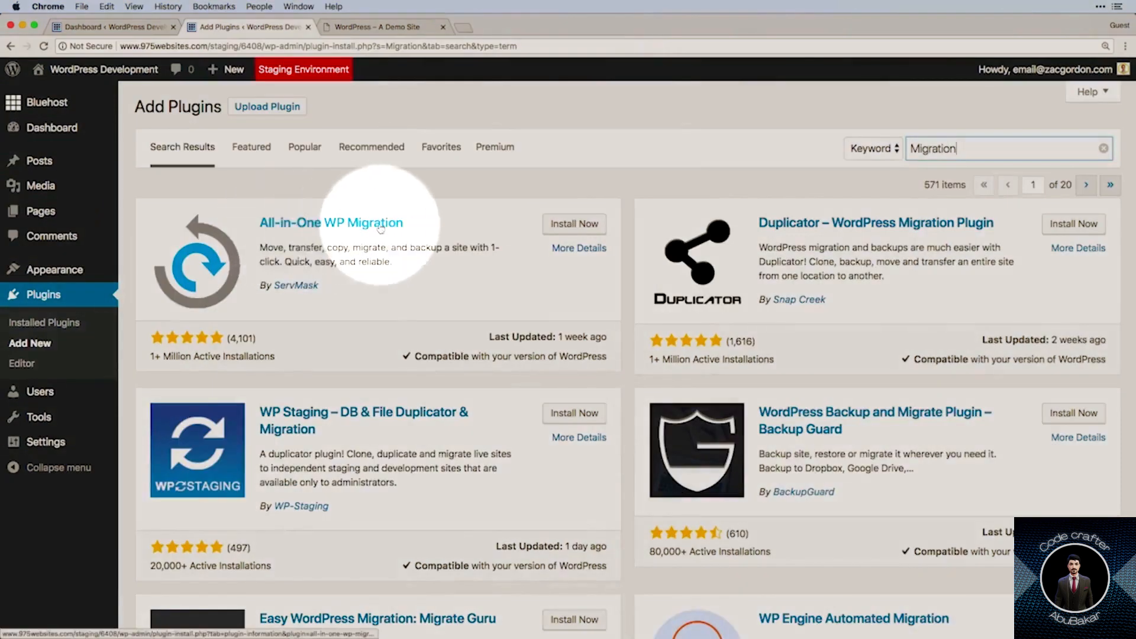
left_click(573, 223)
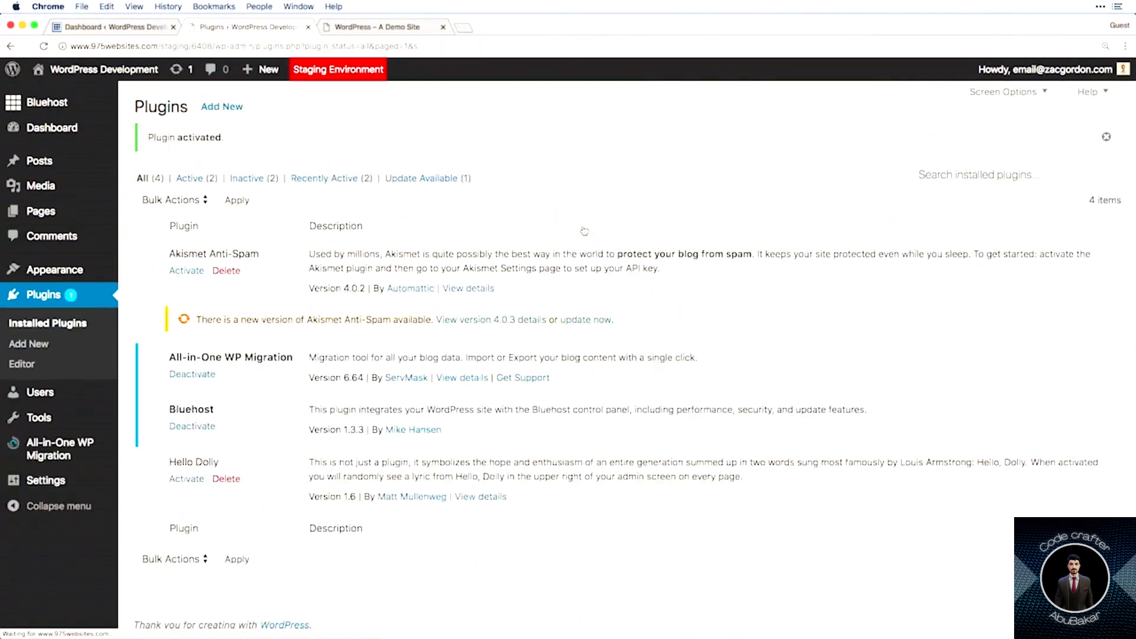
left_click(592, 319)
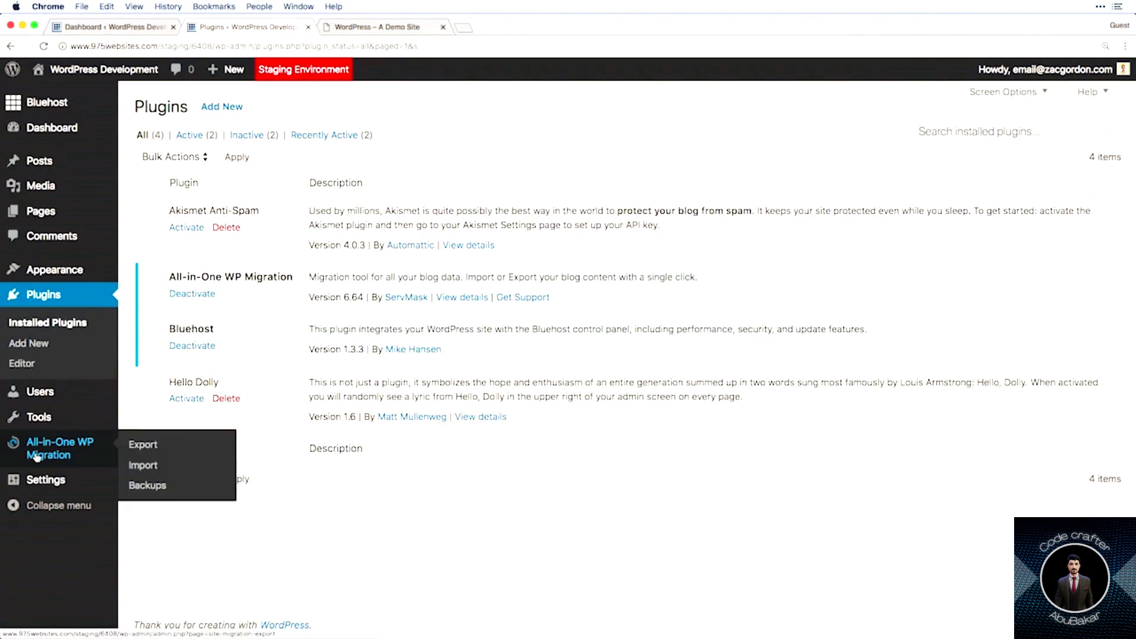
mouse_move(39, 458)
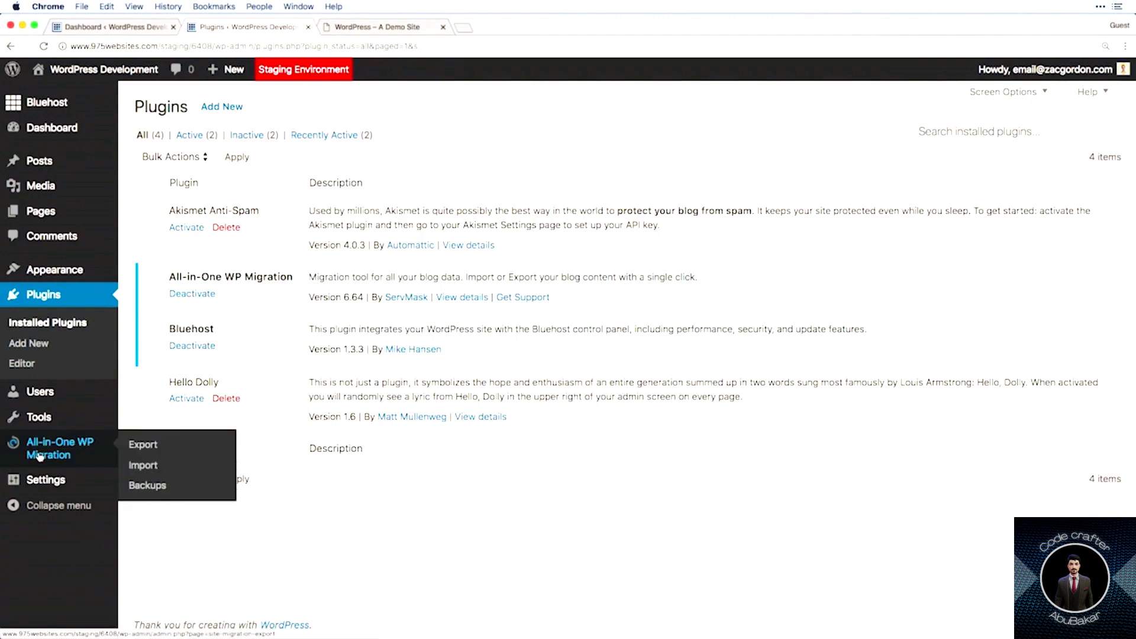
mouse_move(142, 444)
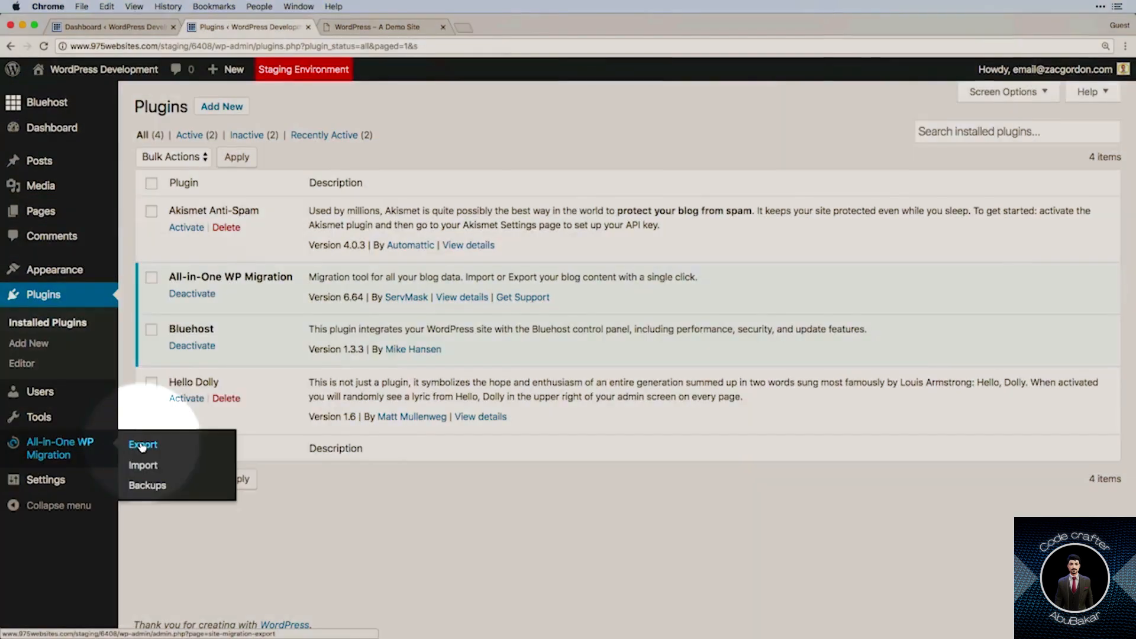
left_click(142, 444)
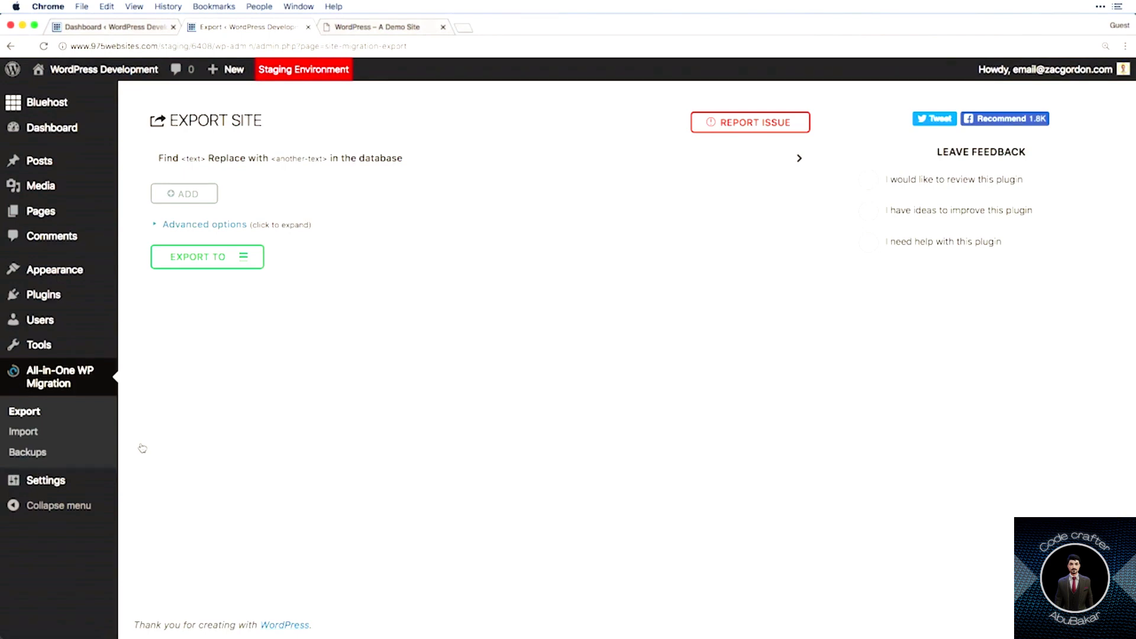
mouse_move(223, 200)
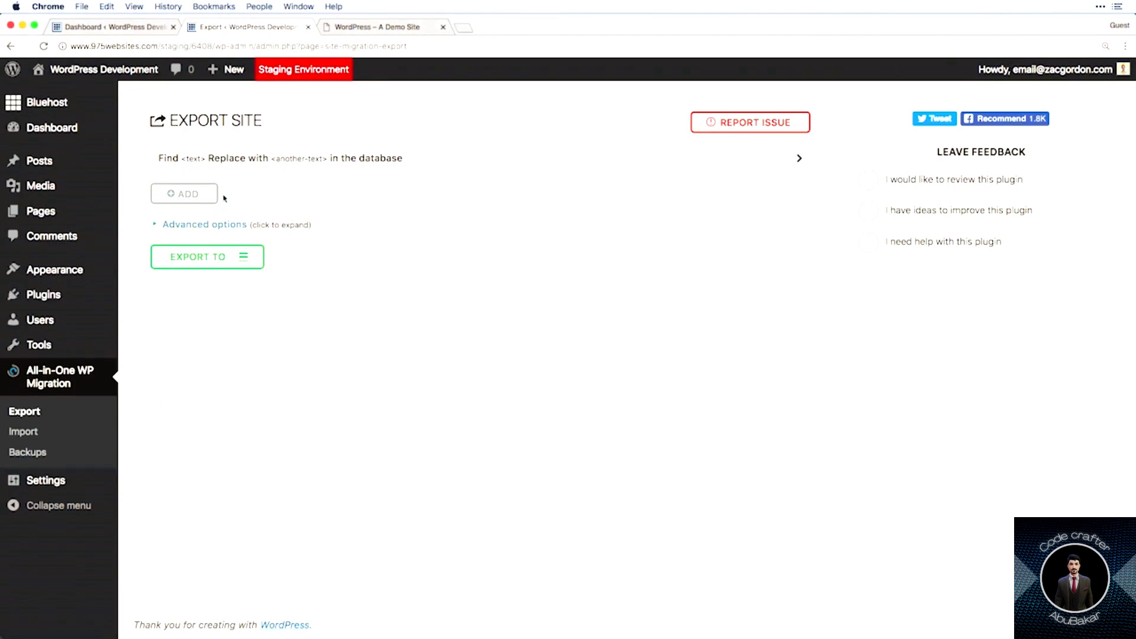
left_click(799, 158)
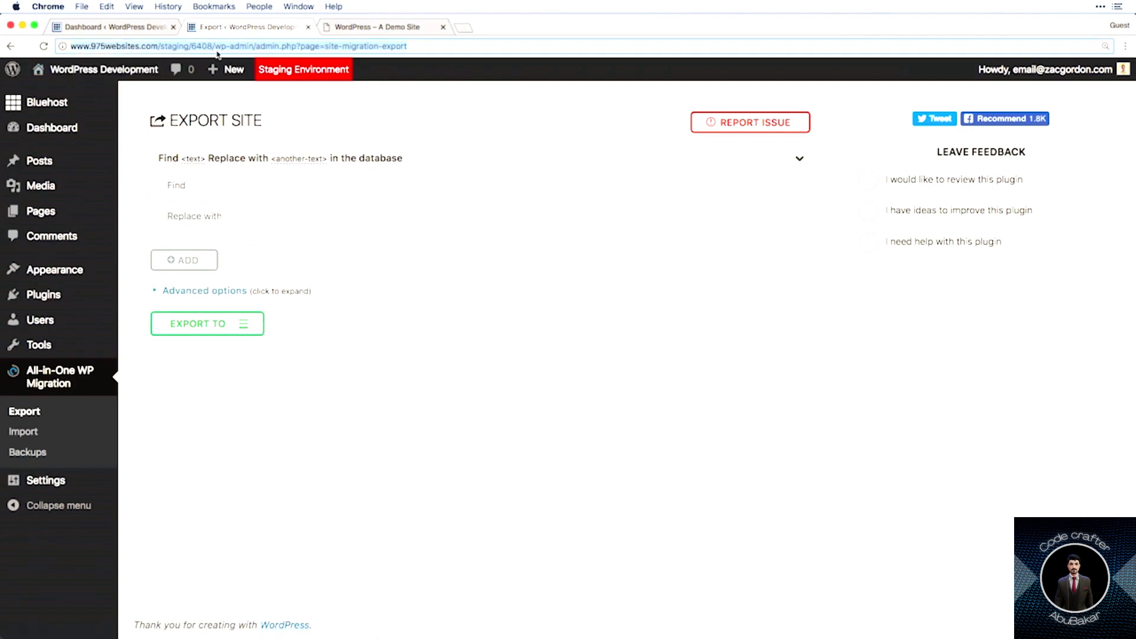
left_click(235, 45)
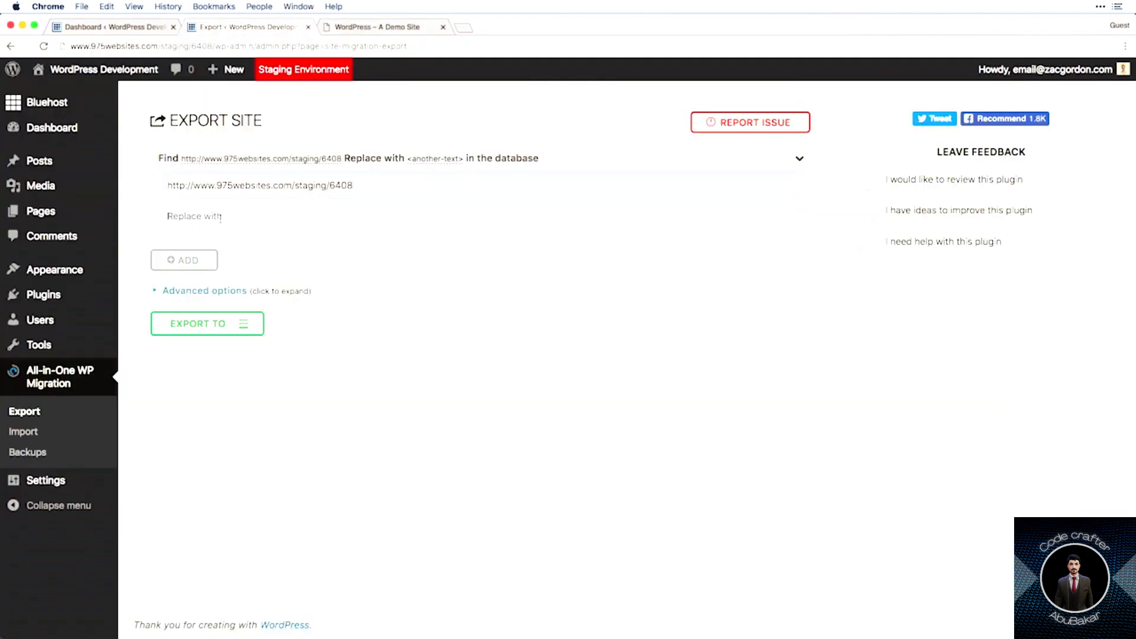
type("https://wordpress.dev/")
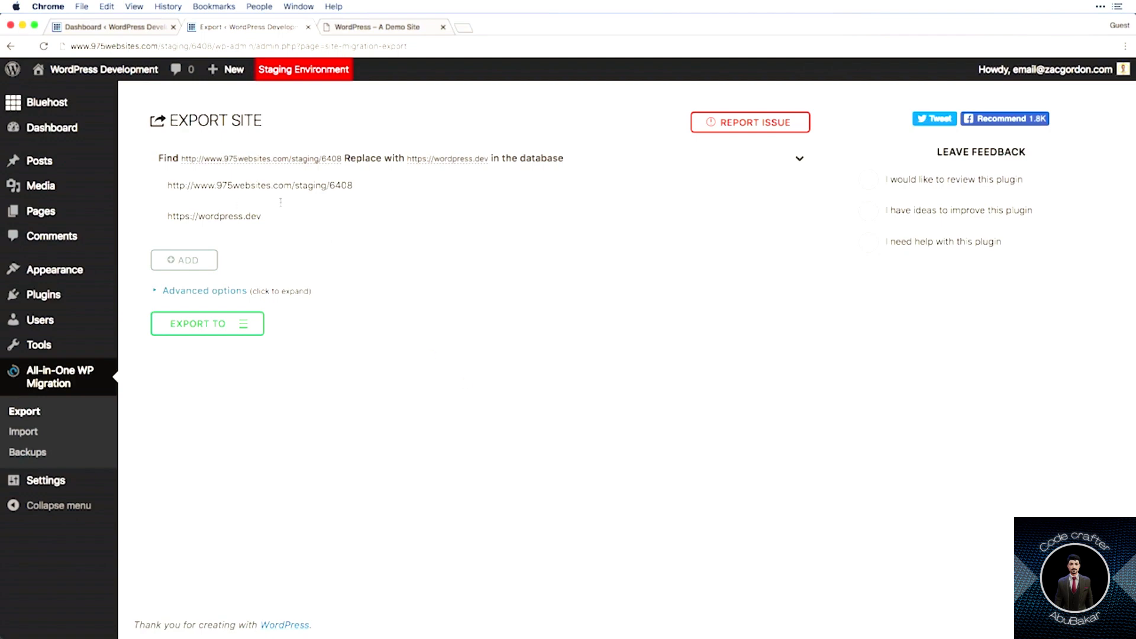
left_click(259, 185)
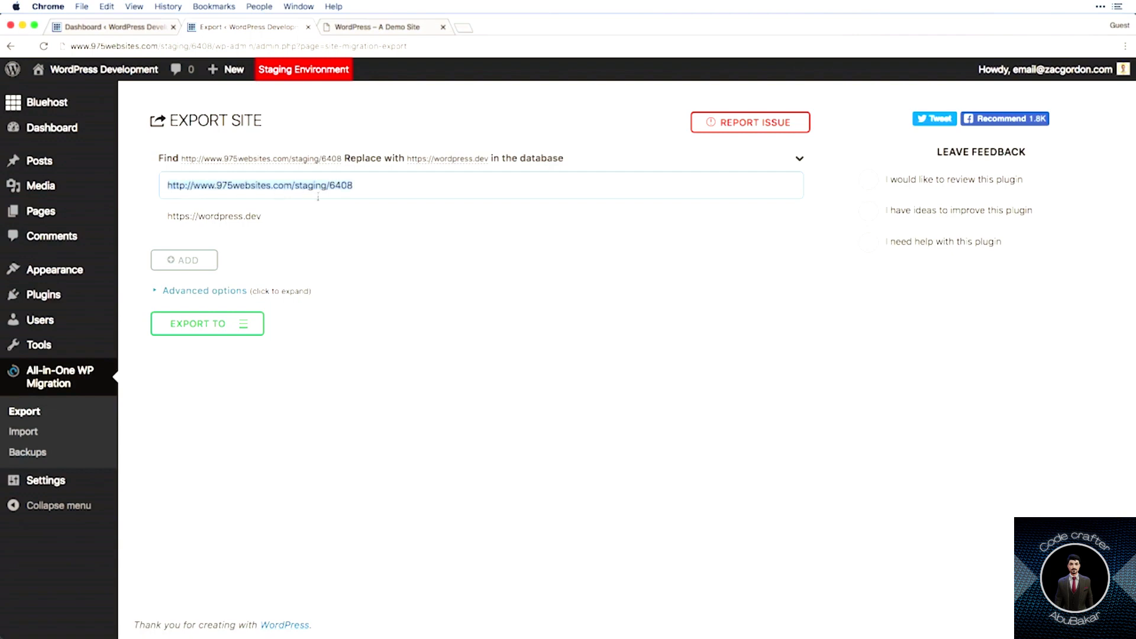
left_click(480, 216)
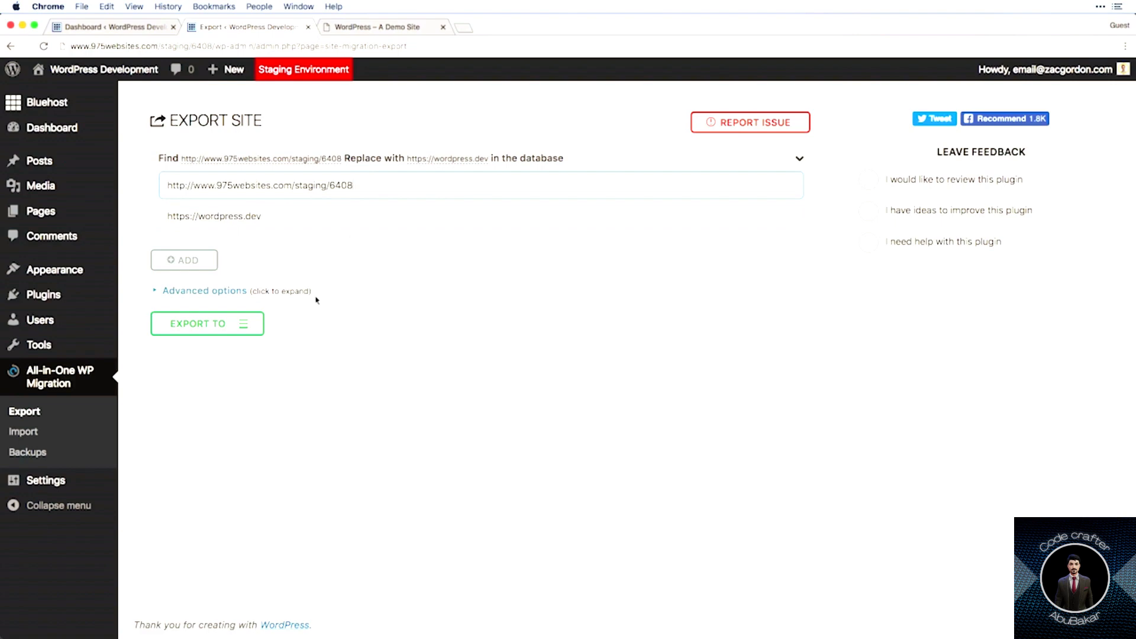
Export the staging site To File and download the 26 MB backup.
left_click(207, 323)
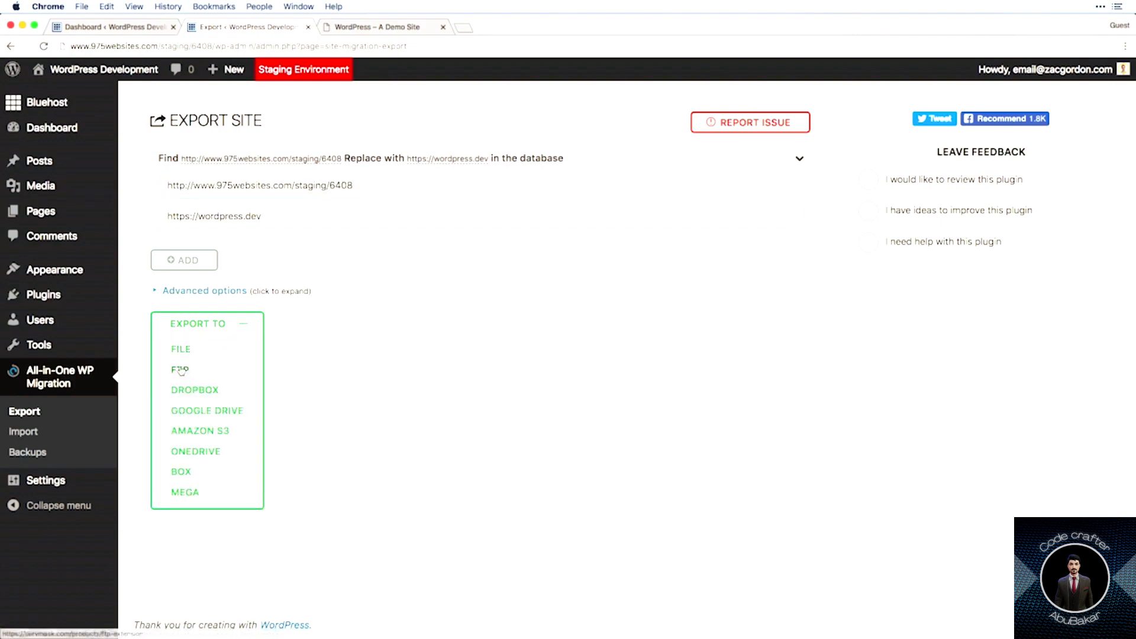
left_click(180, 349)
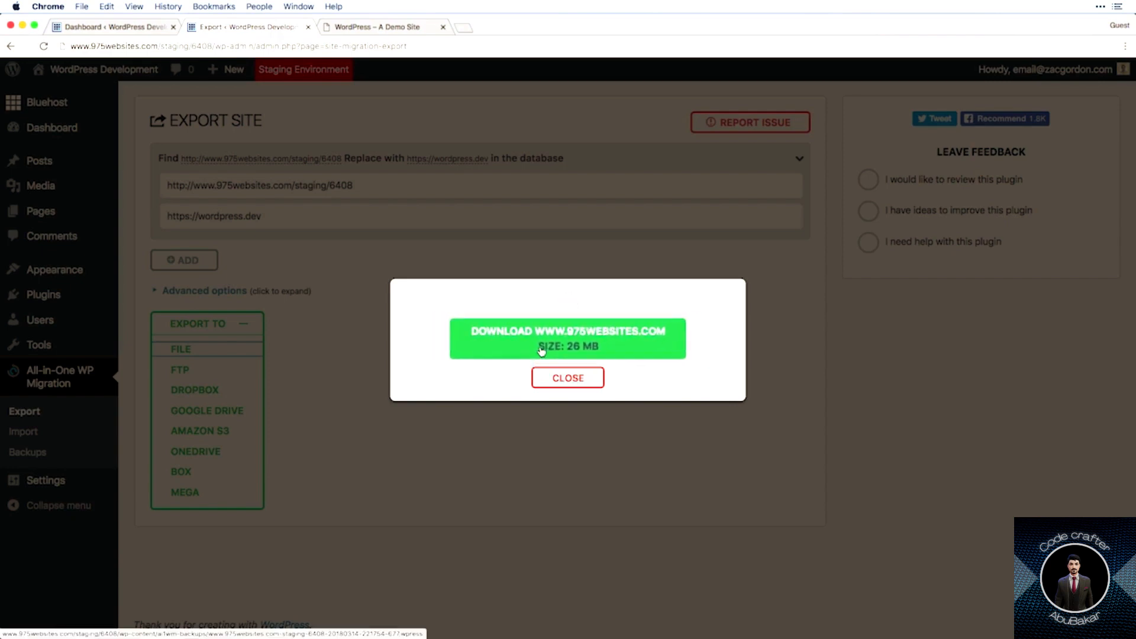
left_click(568, 339)
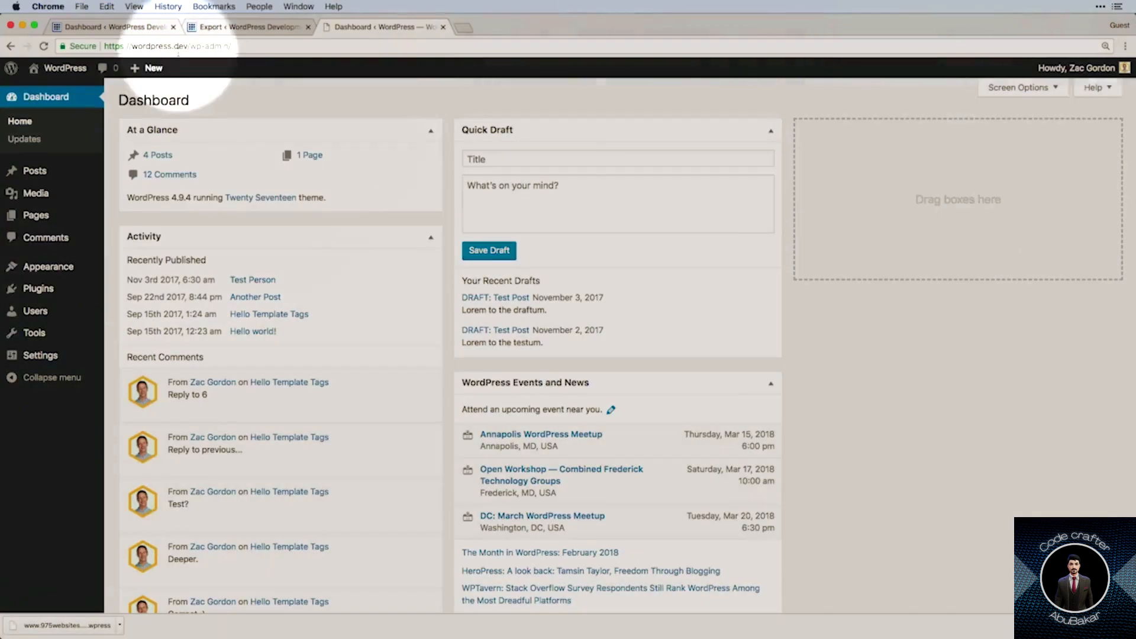
Install the All-in-One WP Migration plugin from Plugins > Add New on wordpress.dev.
left_click(39, 288)
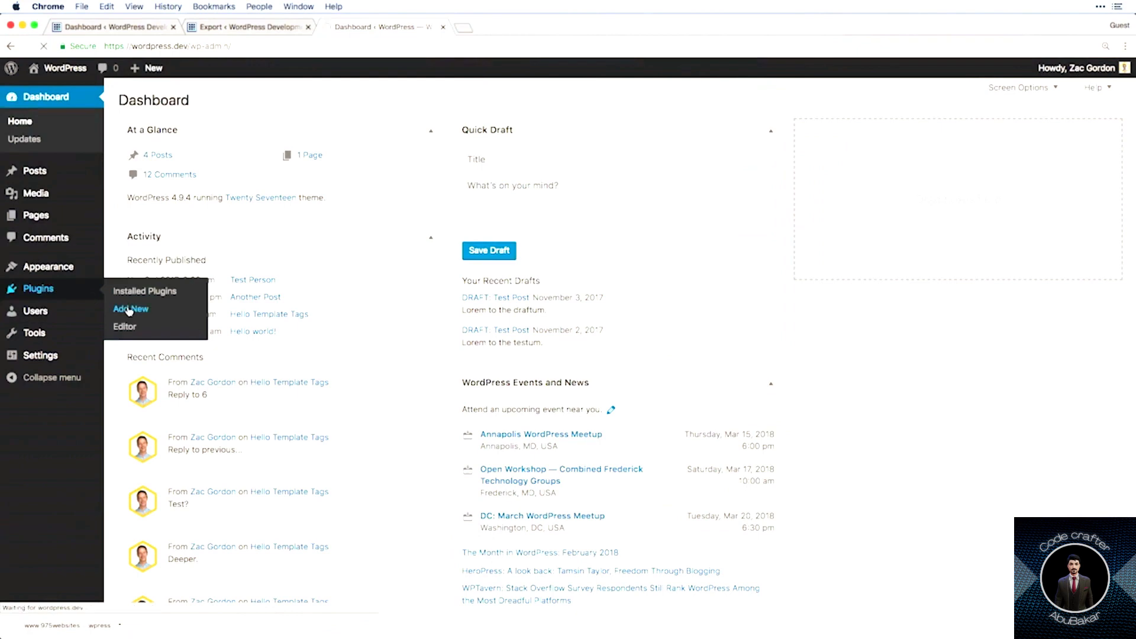
left_click(130, 309)
type("Migration")
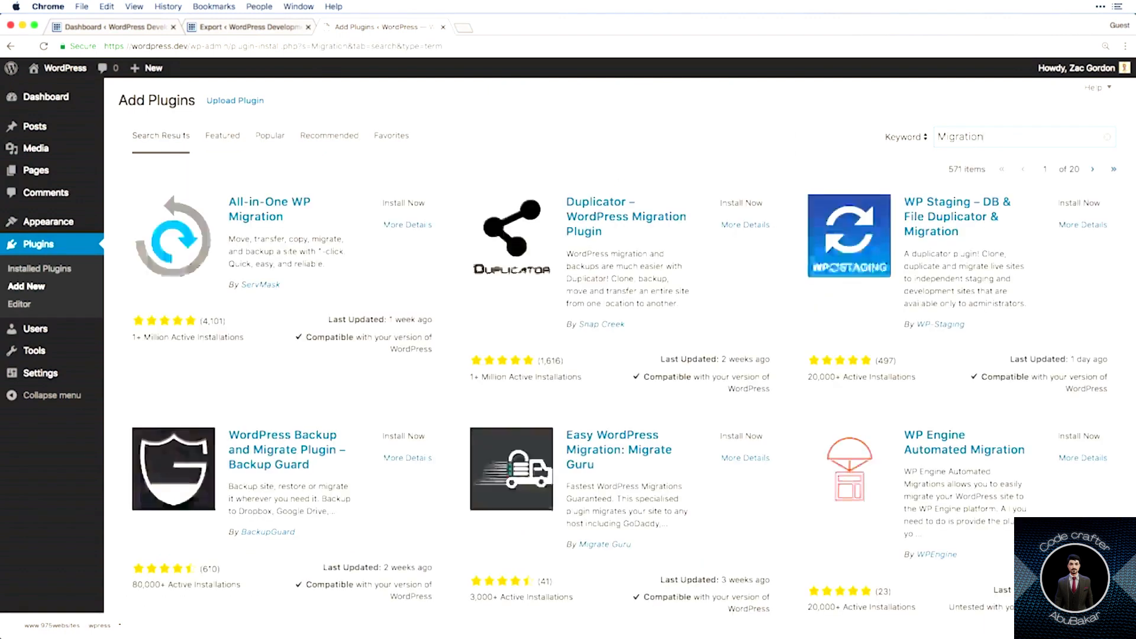
left_click(403, 203)
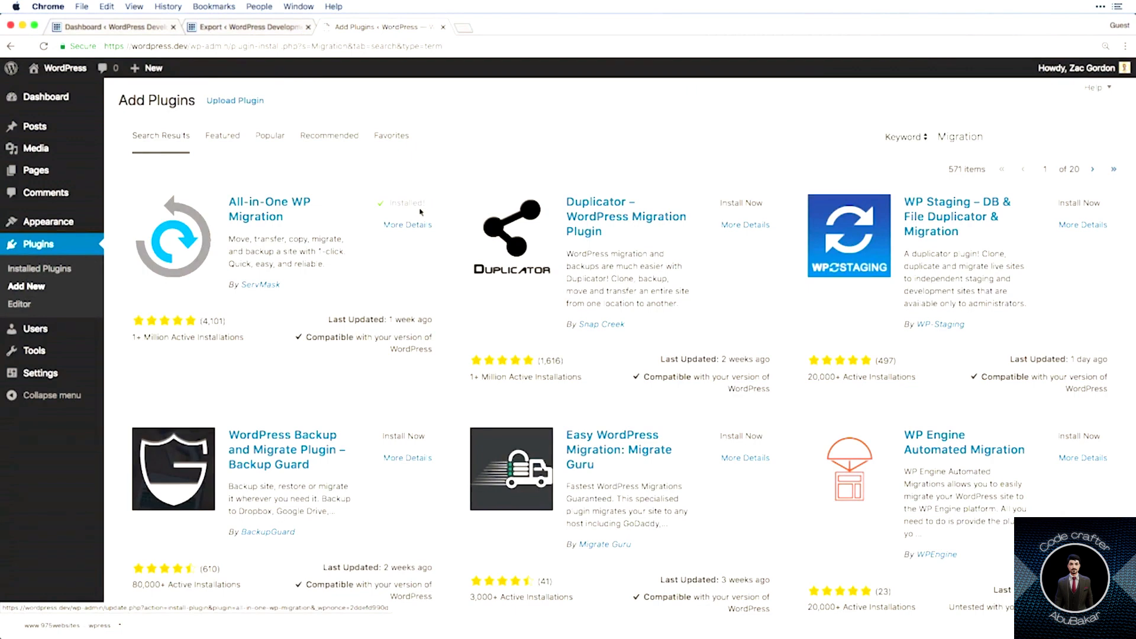
mouse_move(416, 211)
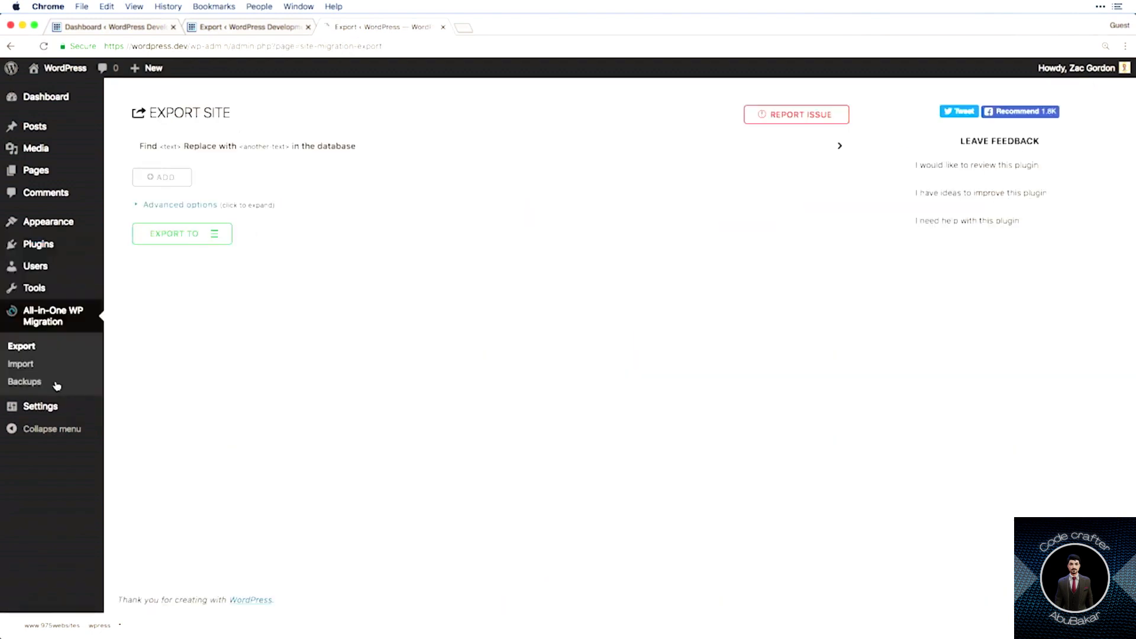
Import the staging .wpress backup into wordpress.dev, confirming the overwrite.
left_click(20, 363)
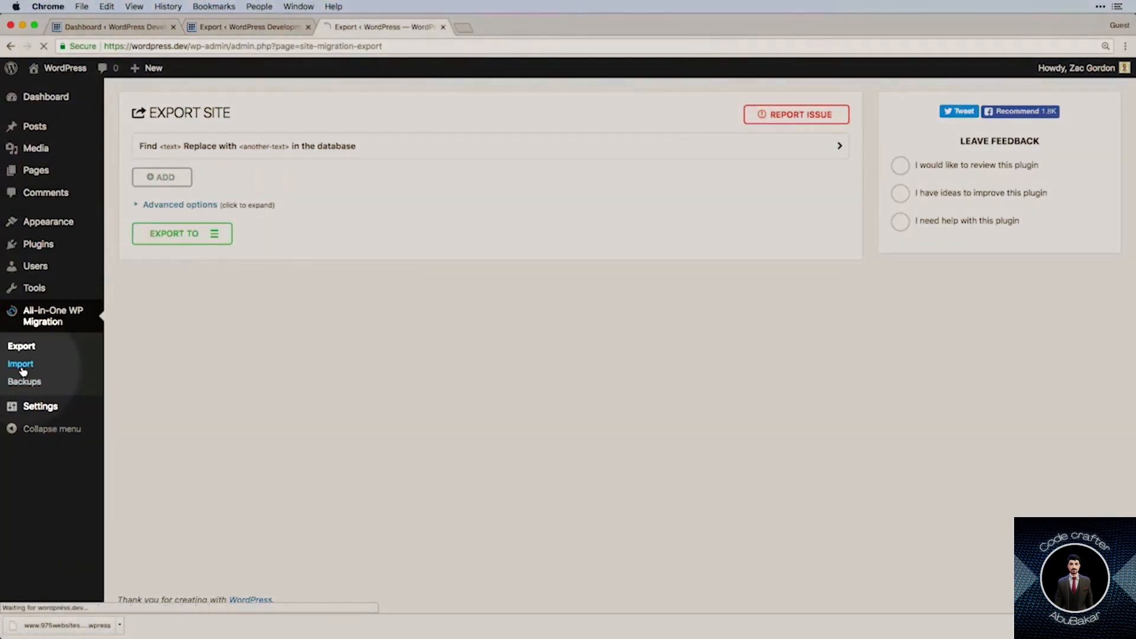
left_click(22, 363)
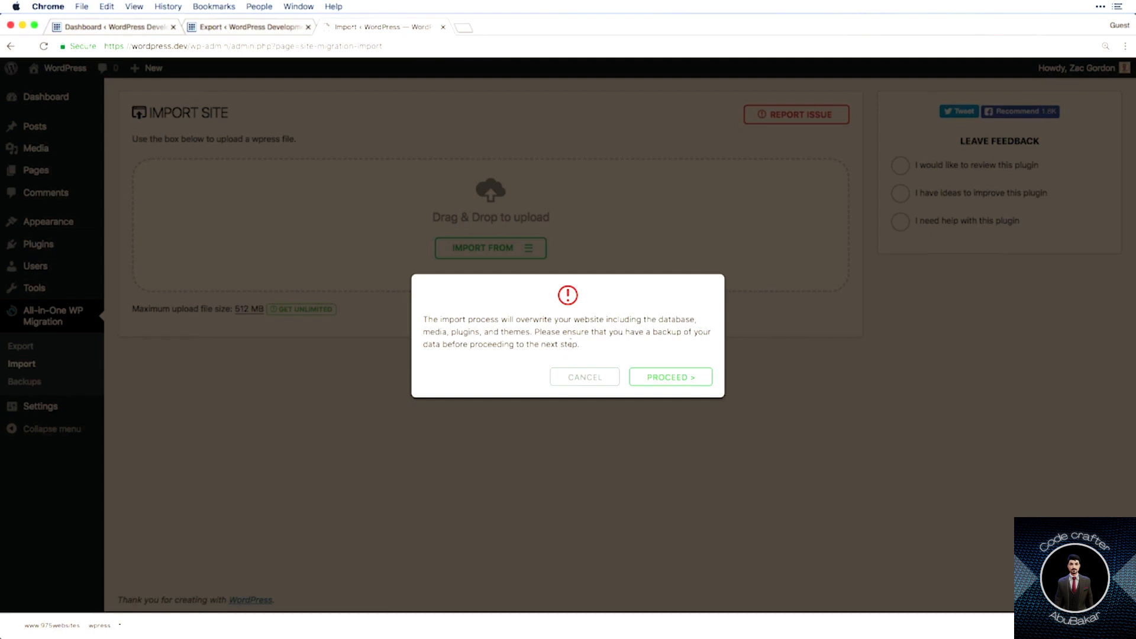
left_click(669, 377)
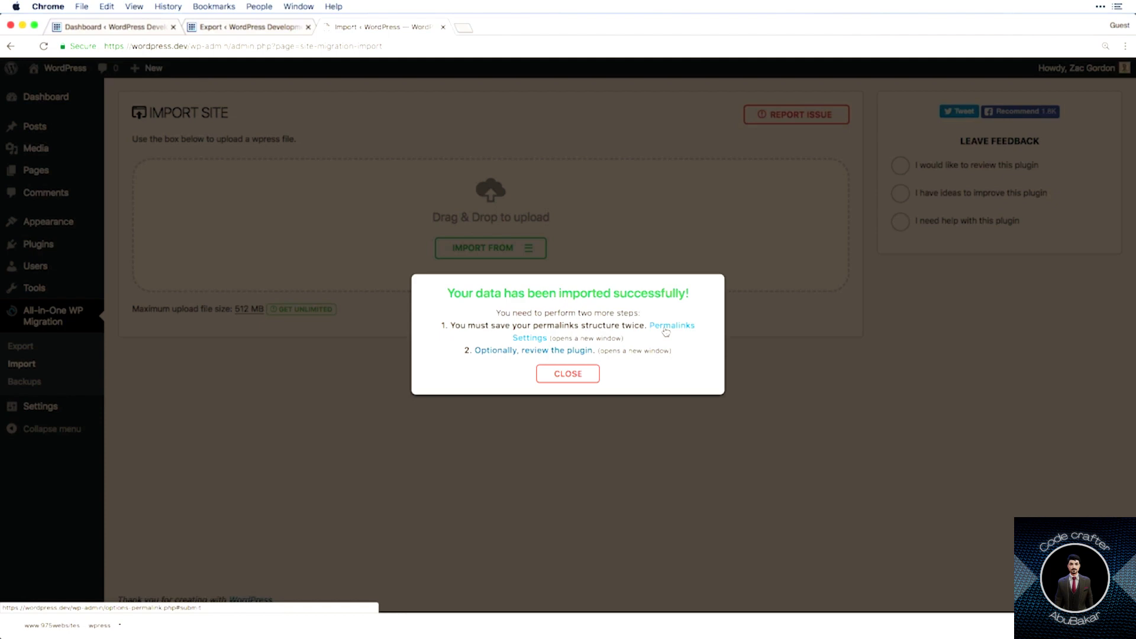
Log back into the imported local site as email@z via the Permalinks Settings link.
left_click(671, 325)
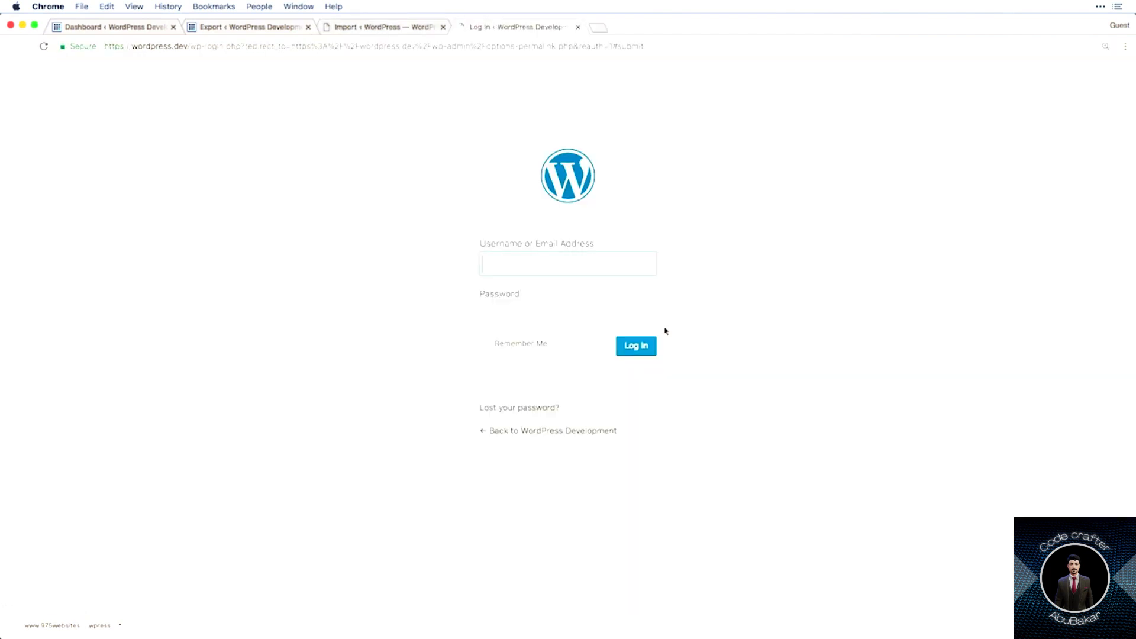
type("email@z")
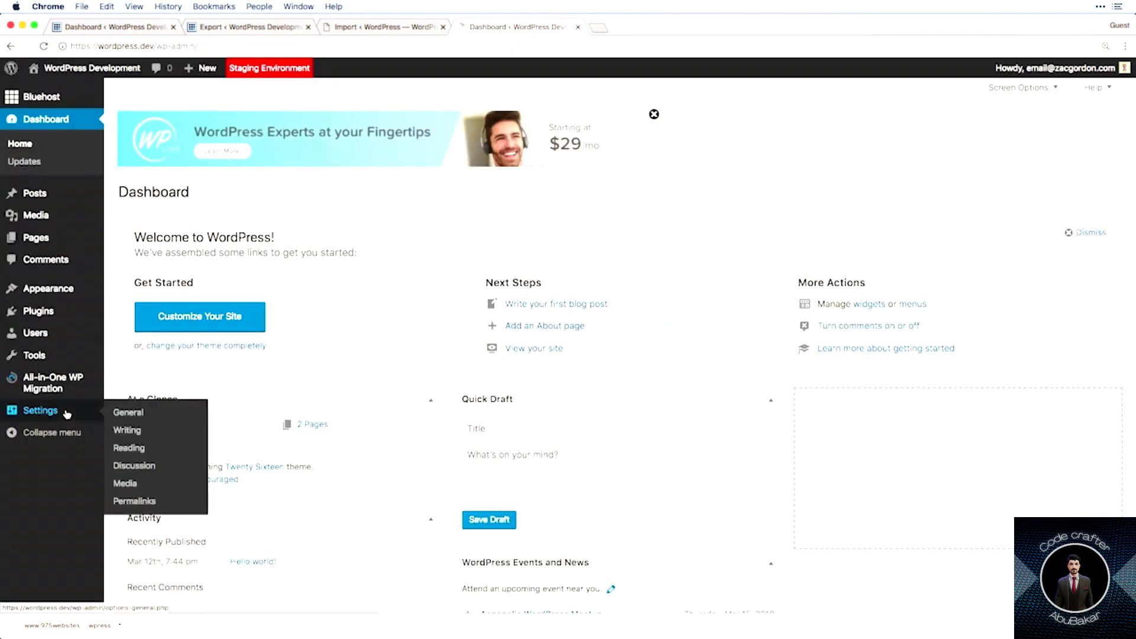
Save the permalink structure in Settings > Permalinks twice.
left_click(133, 500)
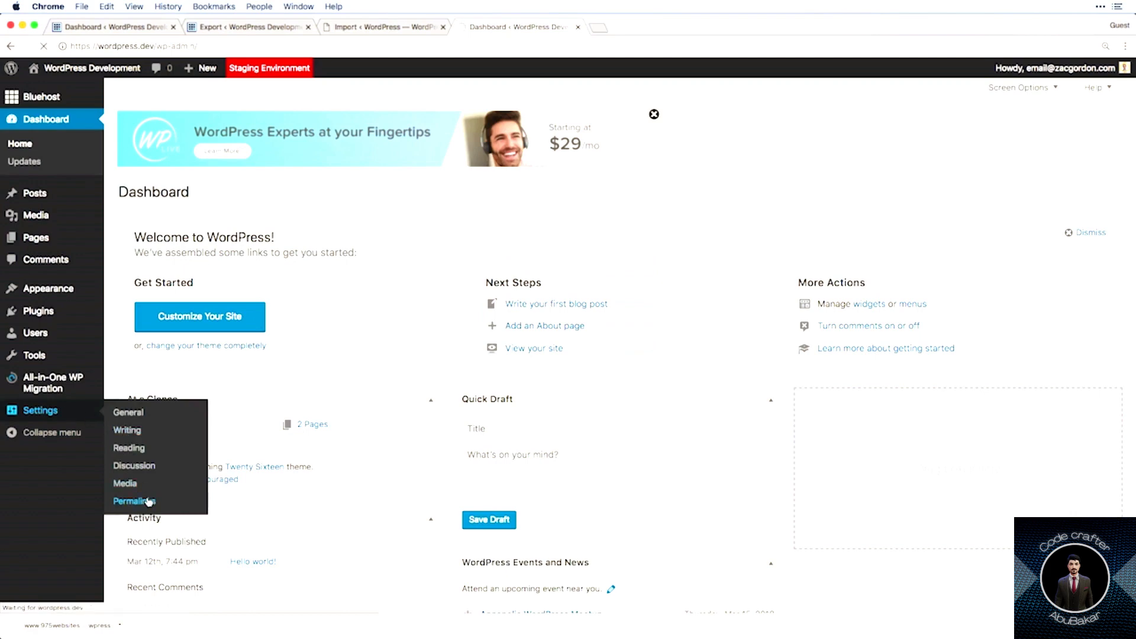
left_click(134, 501)
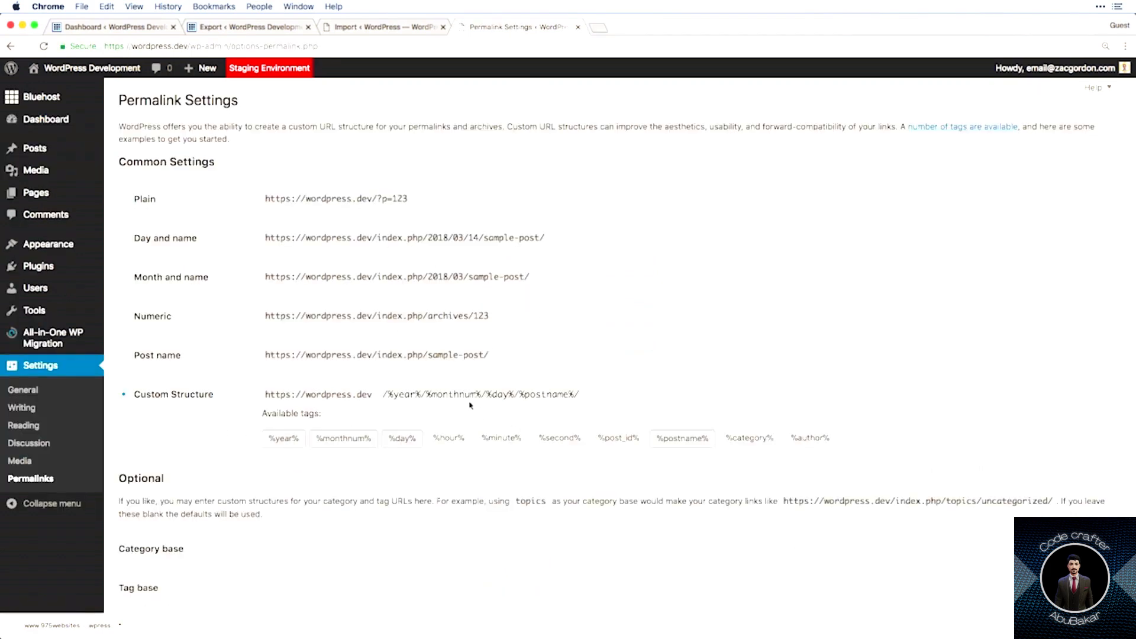
scroll("down", 3)
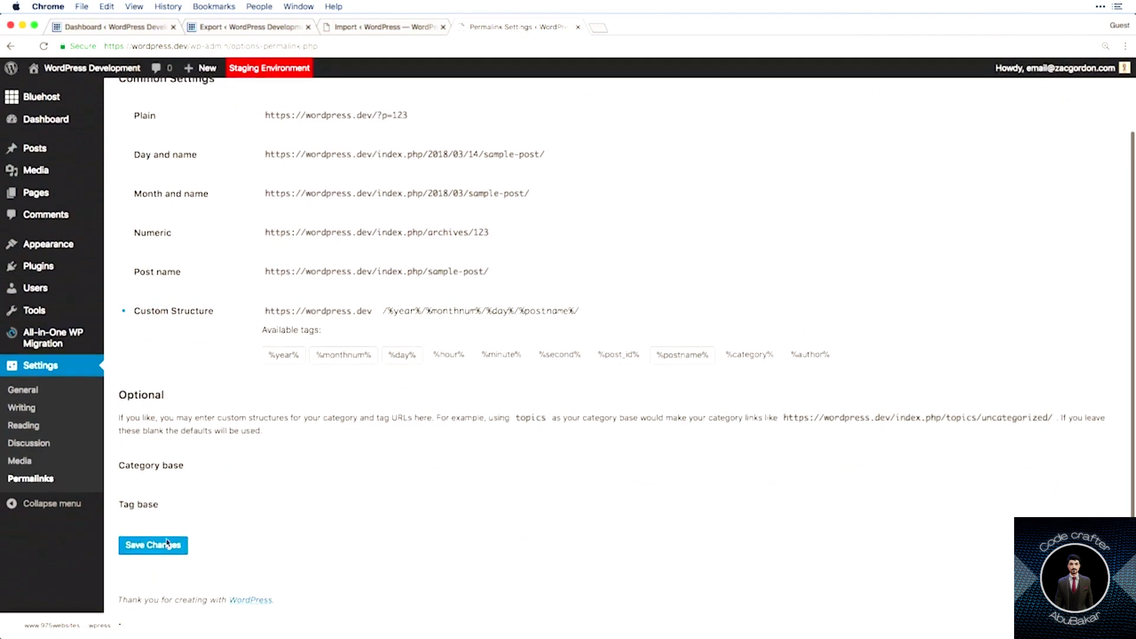
left_click(152, 545)
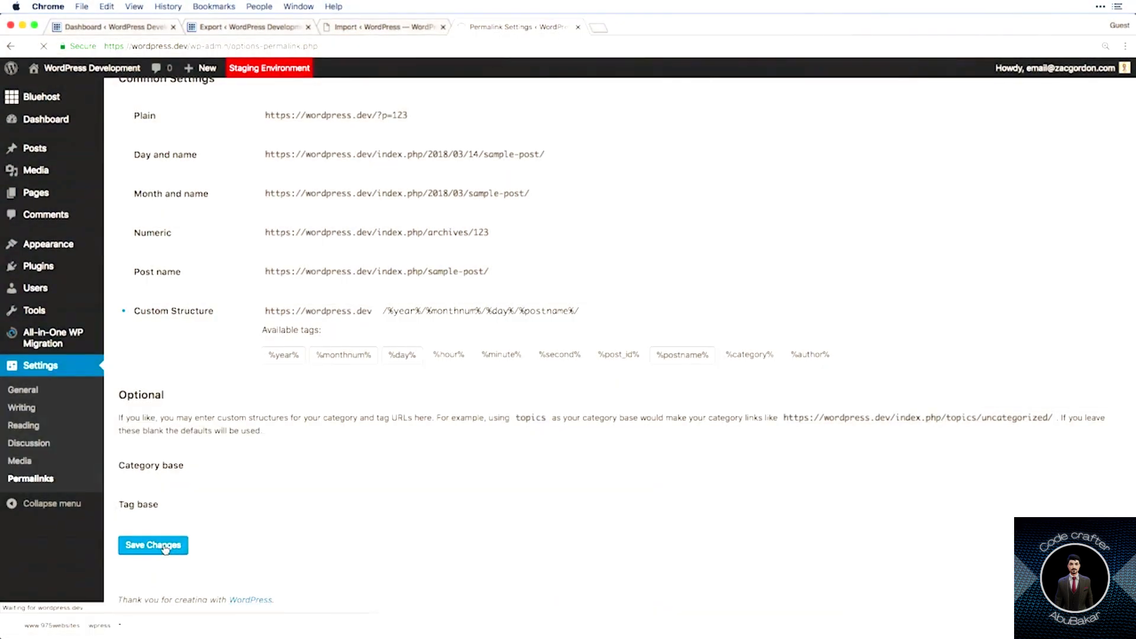
left_click(152, 545)
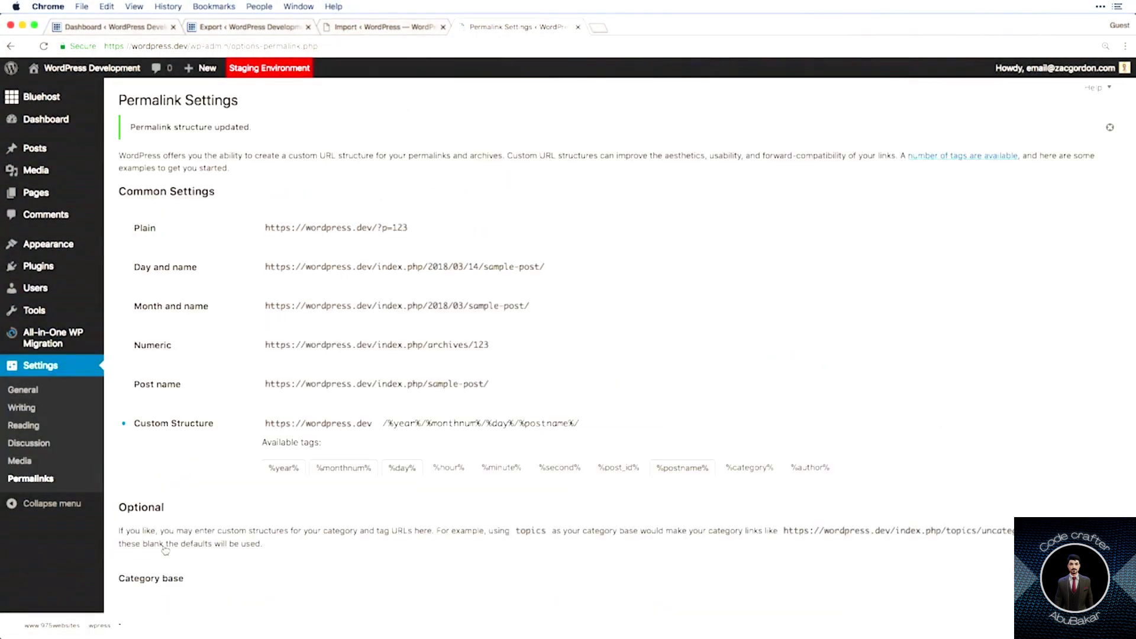
scroll("down", 3)
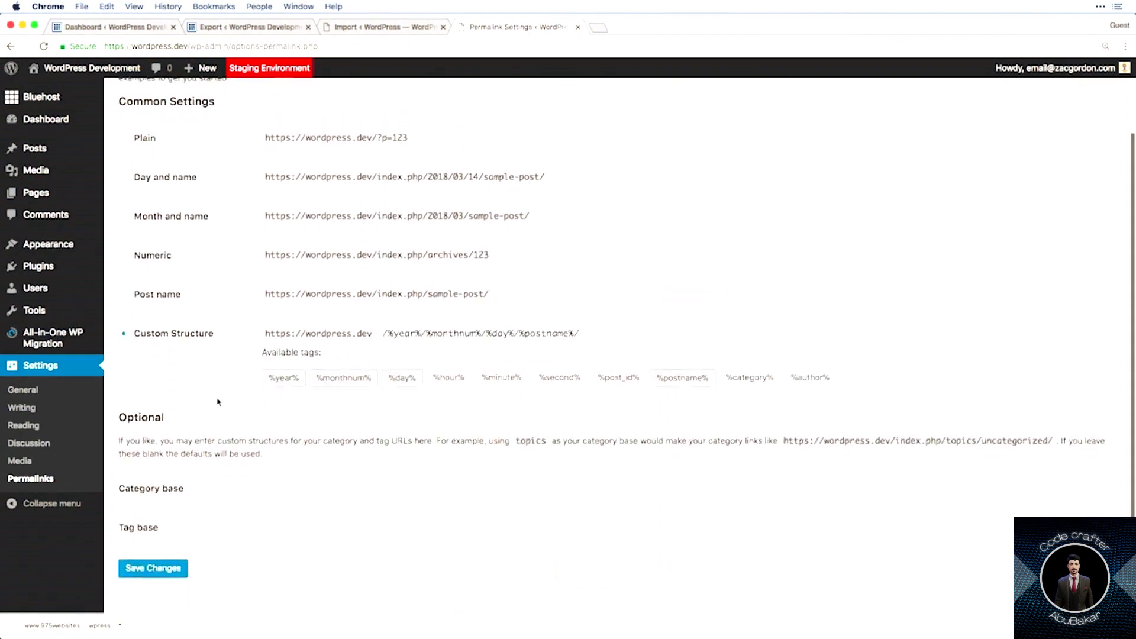
left_click(152, 567)
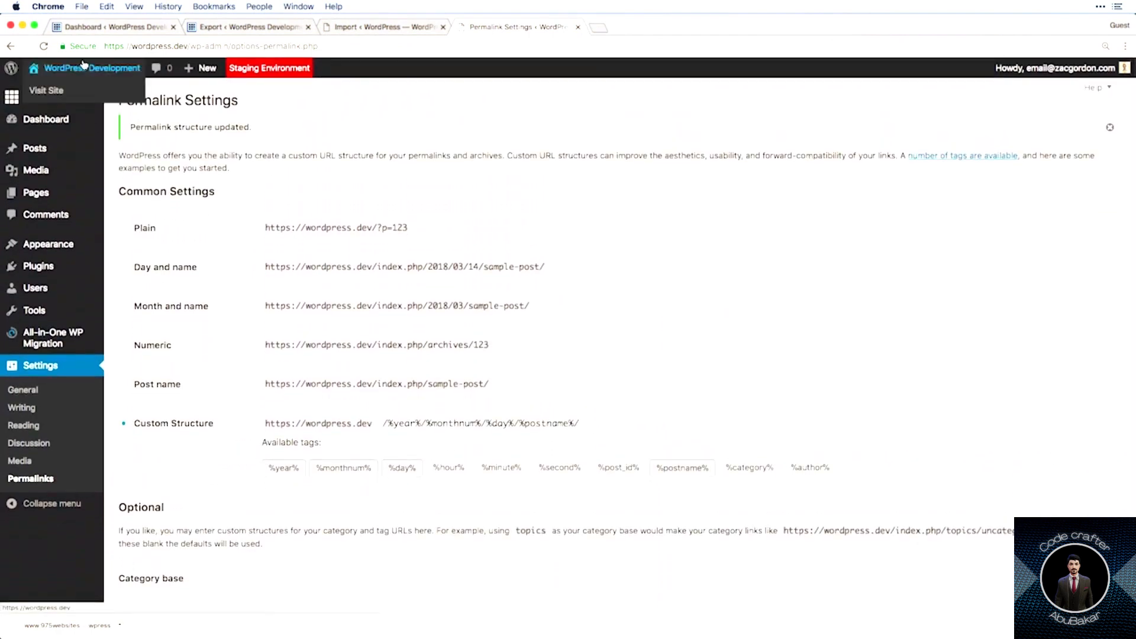
left_click(45, 89)
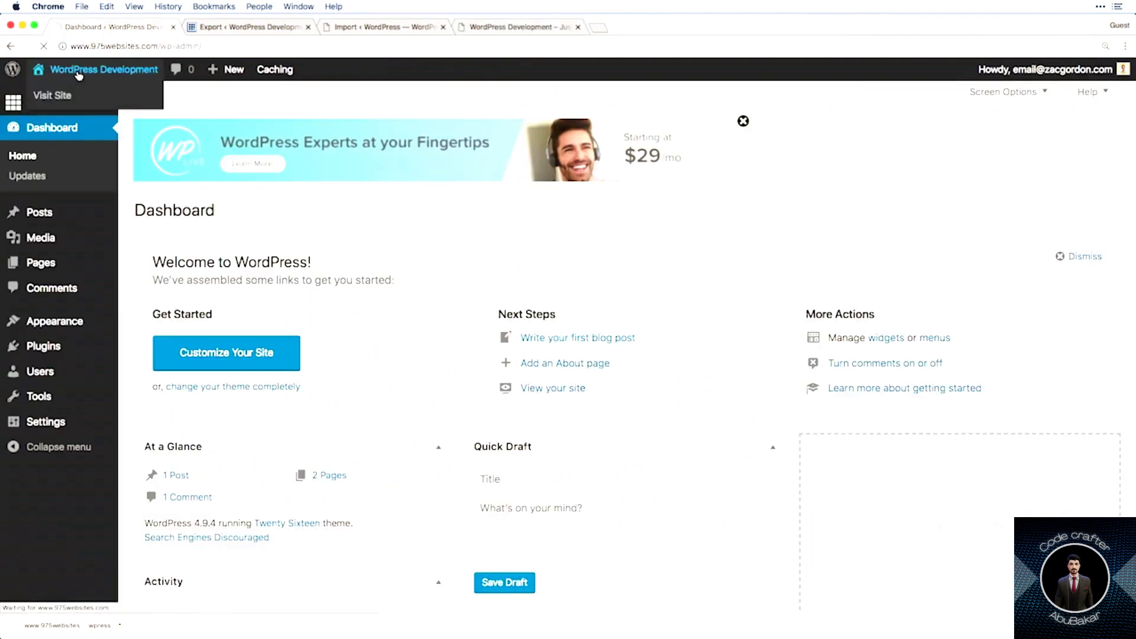
left_click(52, 94)
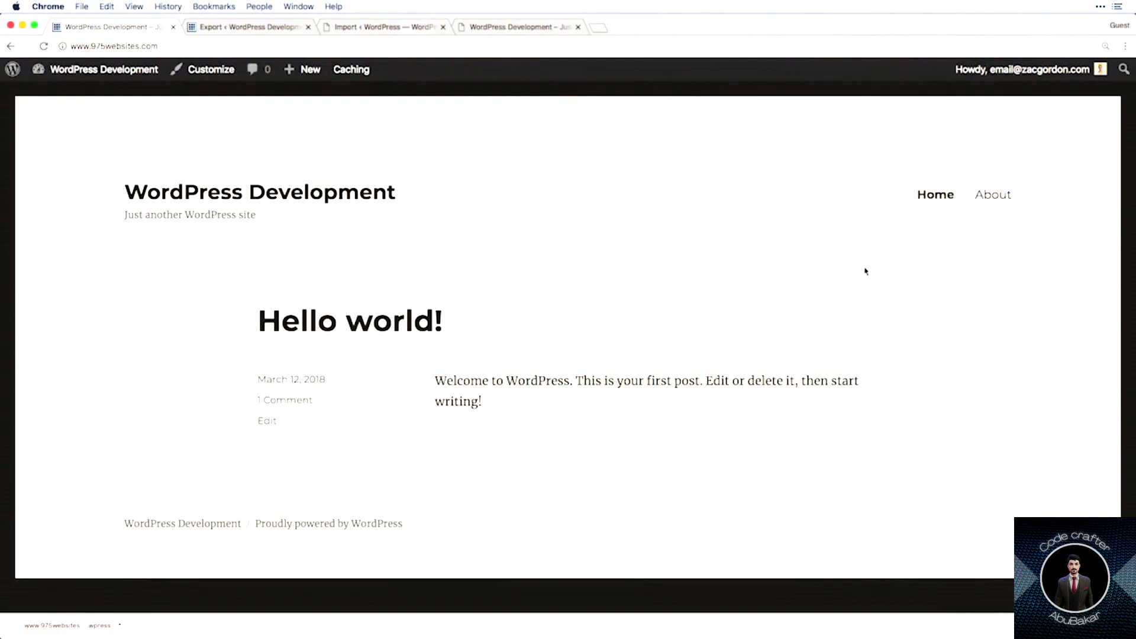